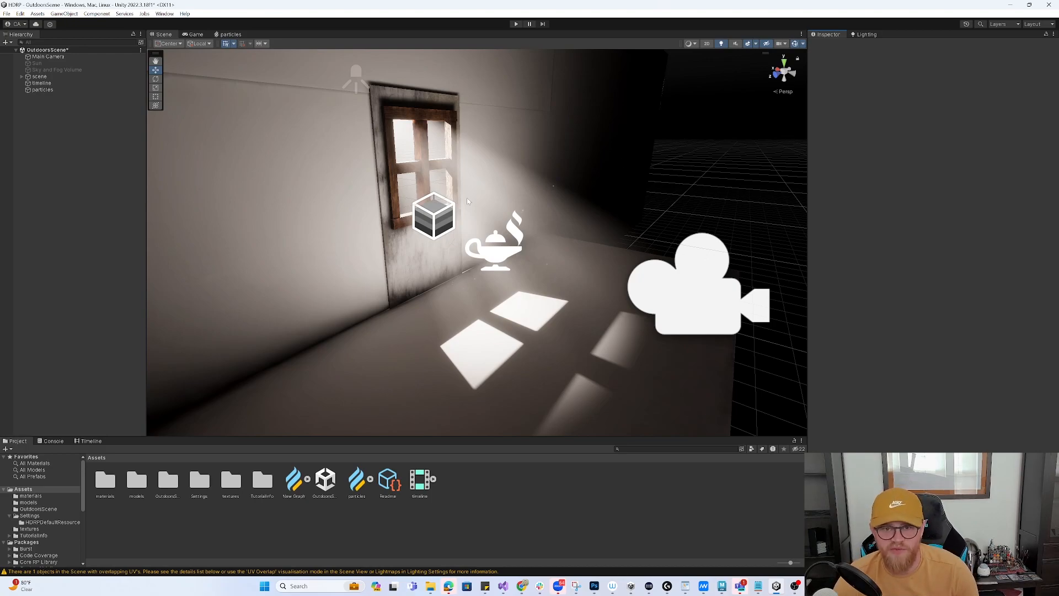
pyautogui.moveTo(594, 144)
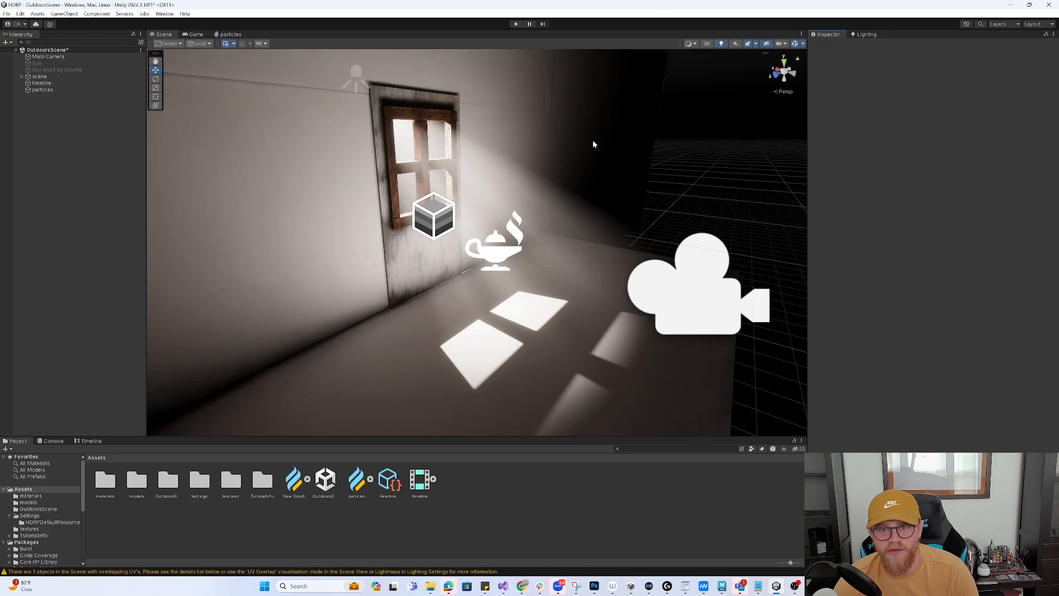
pyautogui.moveTo(584, 247)
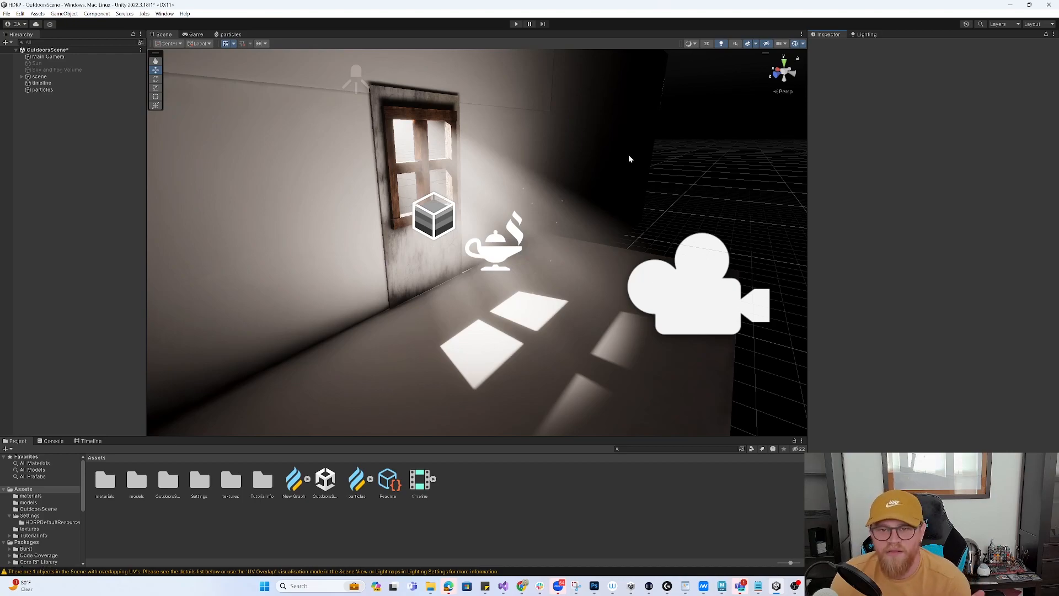
pyautogui.moveTo(702, 154)
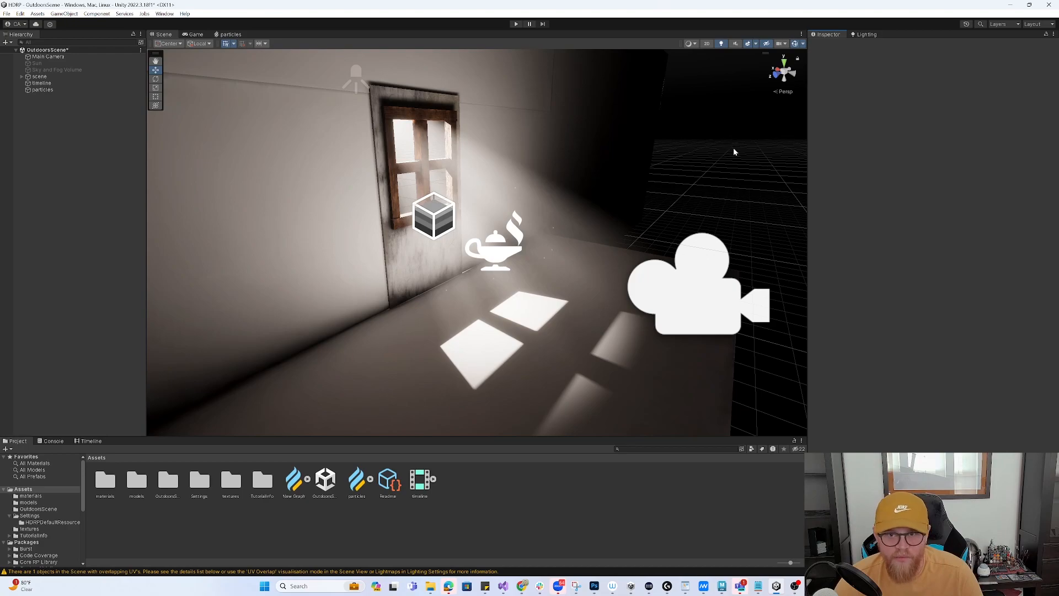
pyautogui.moveTo(729, 185)
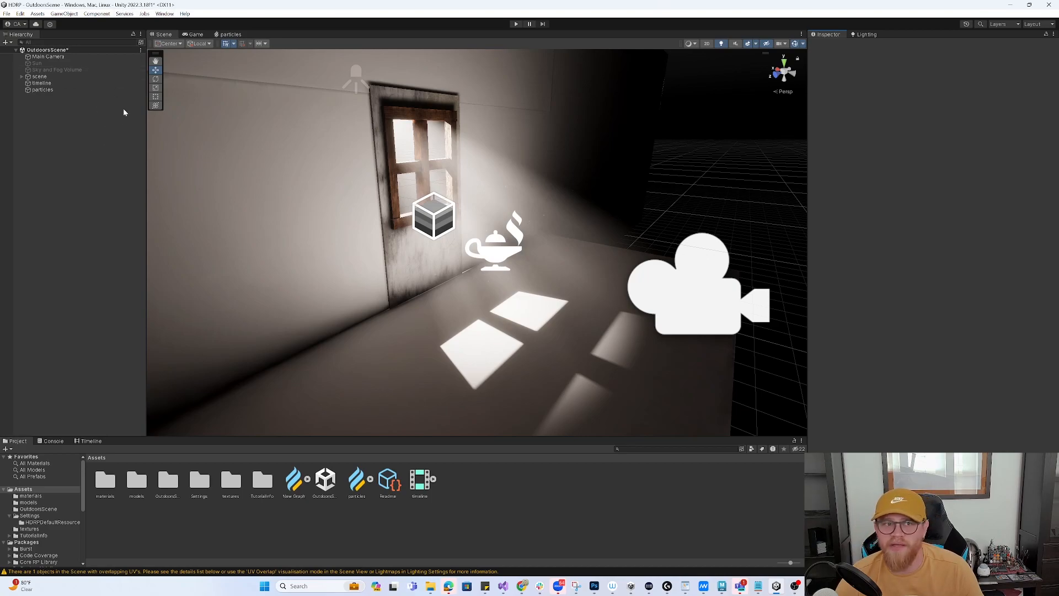
pyautogui.moveTo(114, 109)
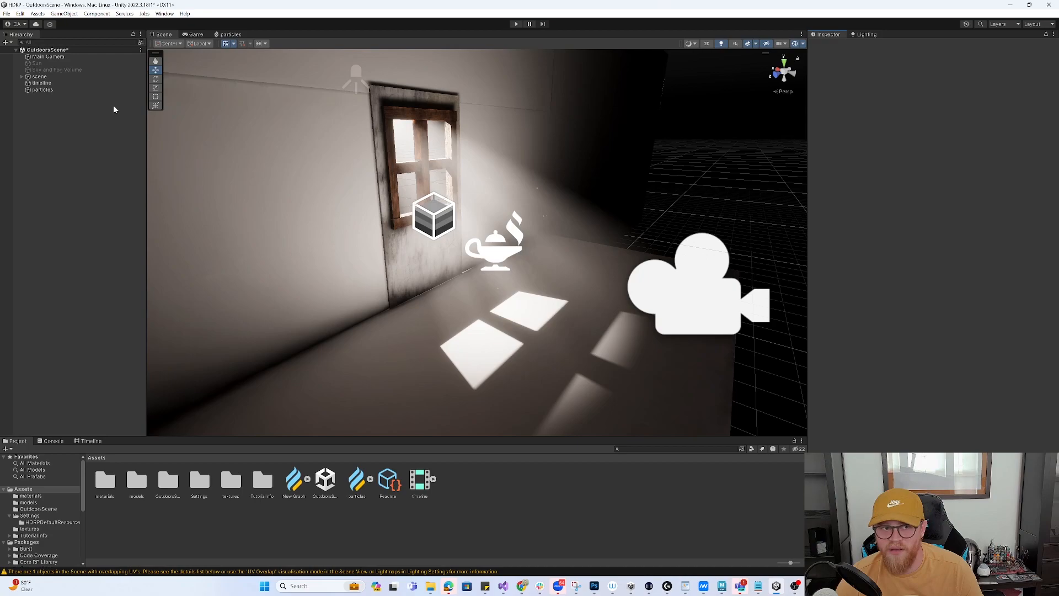
pyautogui.moveTo(466, 184)
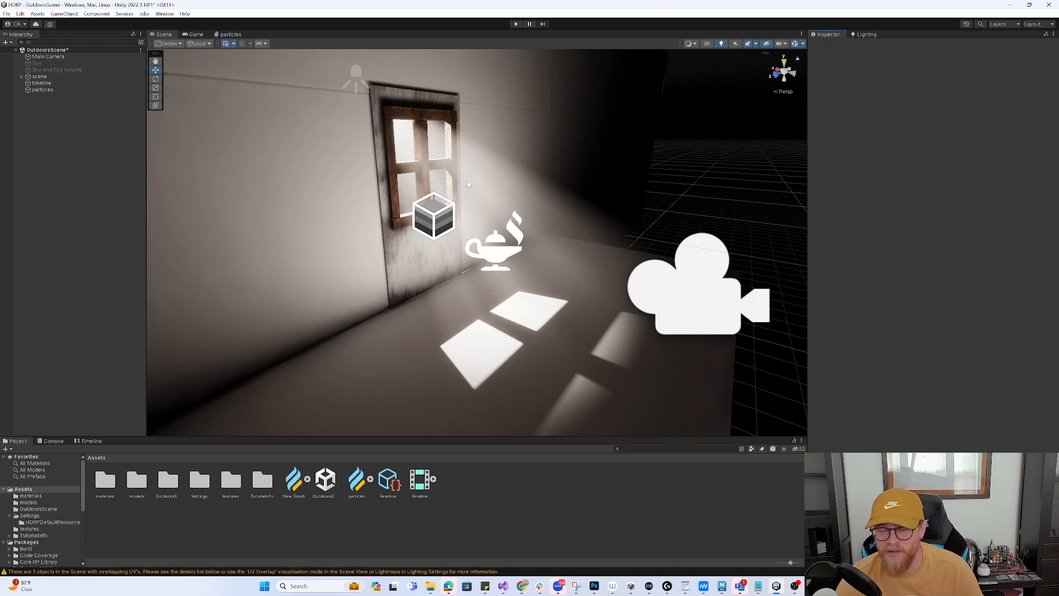
pyautogui.moveTo(595, 203)
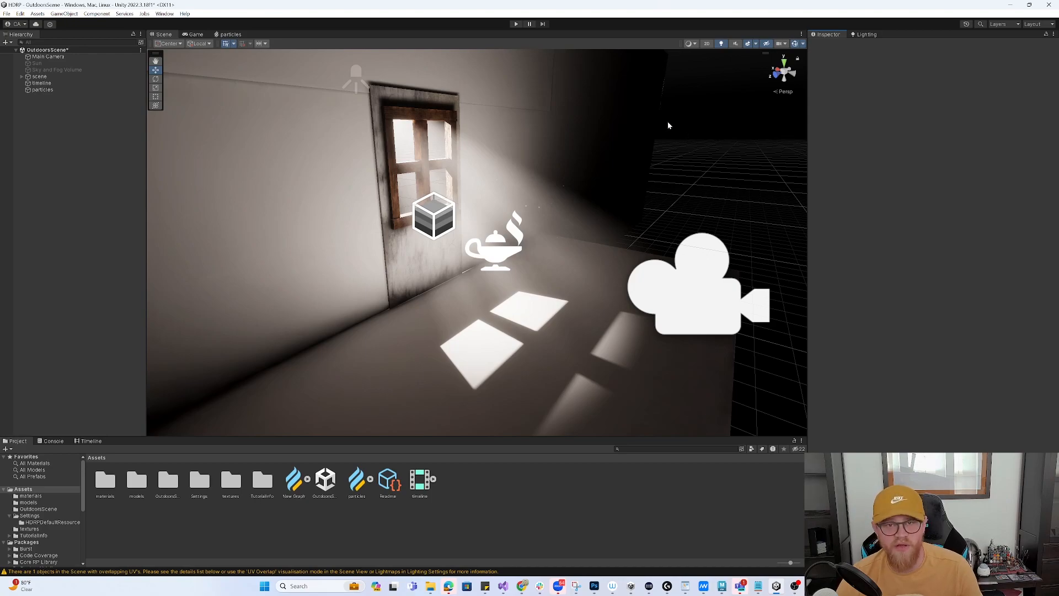
pyautogui.moveTo(660, 111)
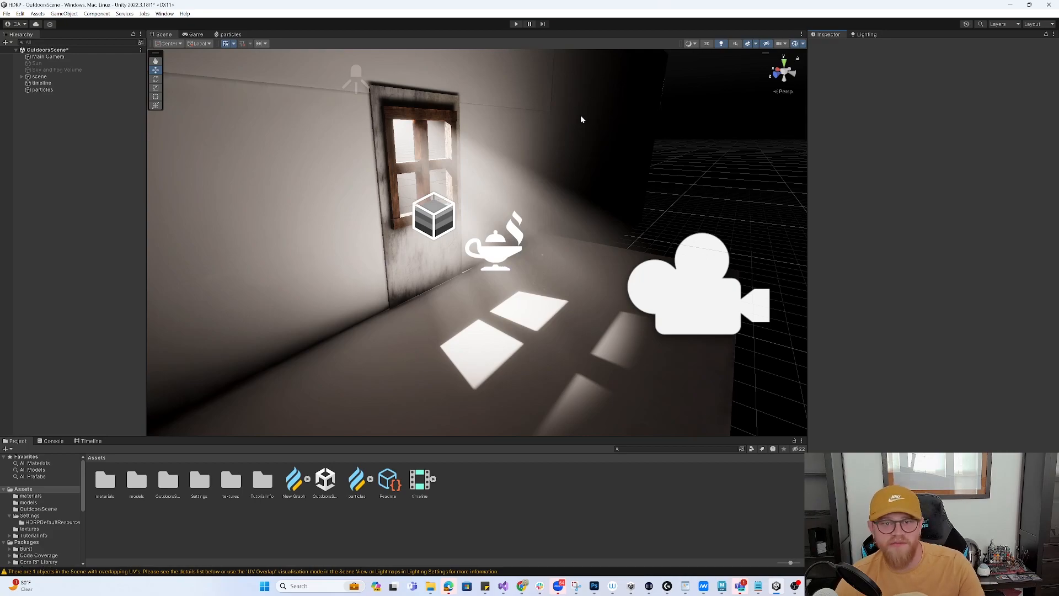
pyautogui.moveTo(650, 182)
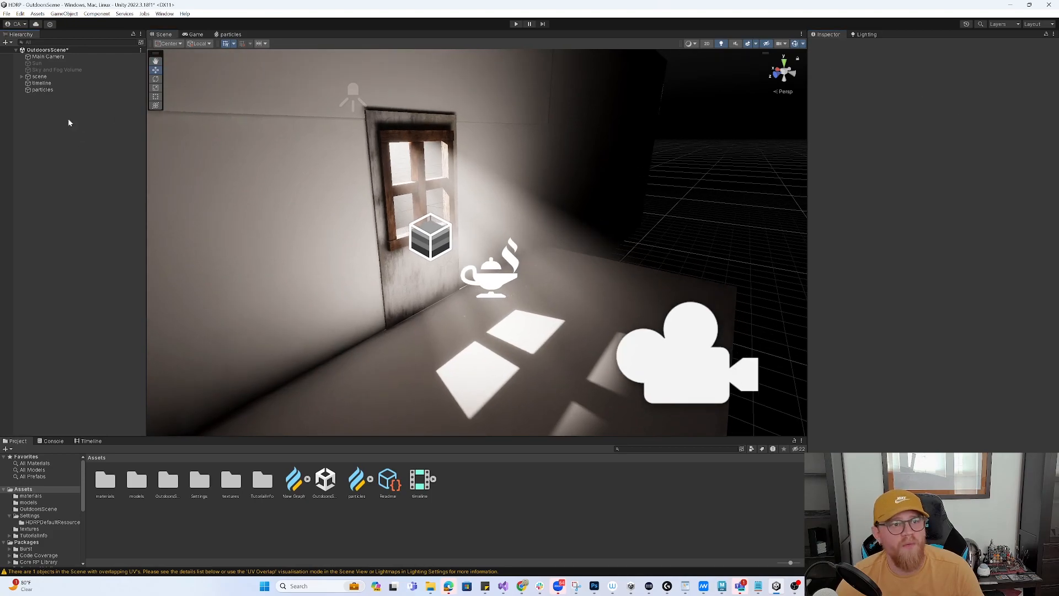
# Add a sphere to the room and raise it up beside the window.
pyautogui.rightClick(69, 123)
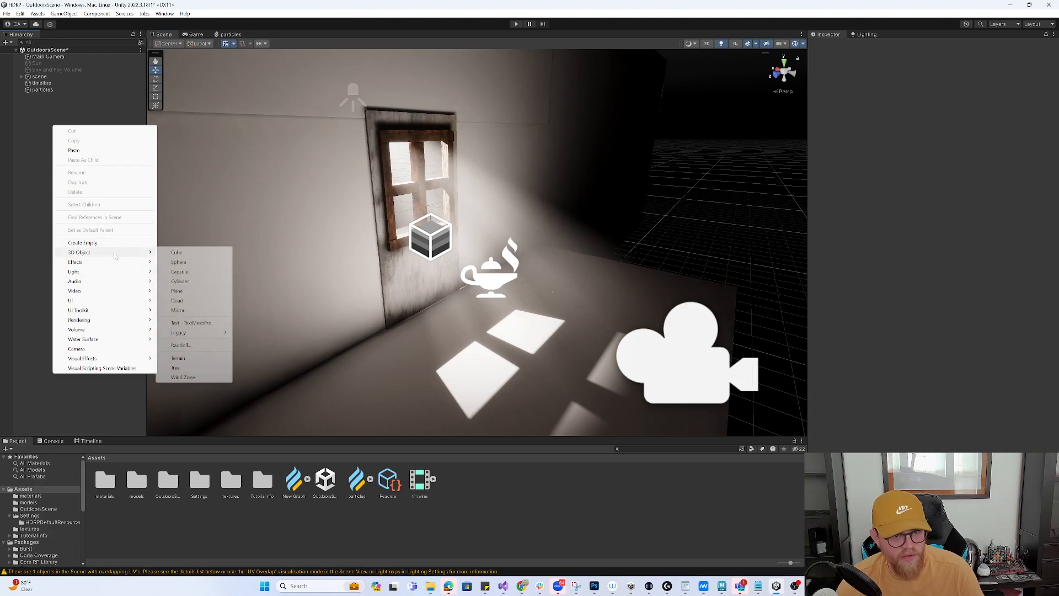
pyautogui.click(178, 261)
pyautogui.write('w')
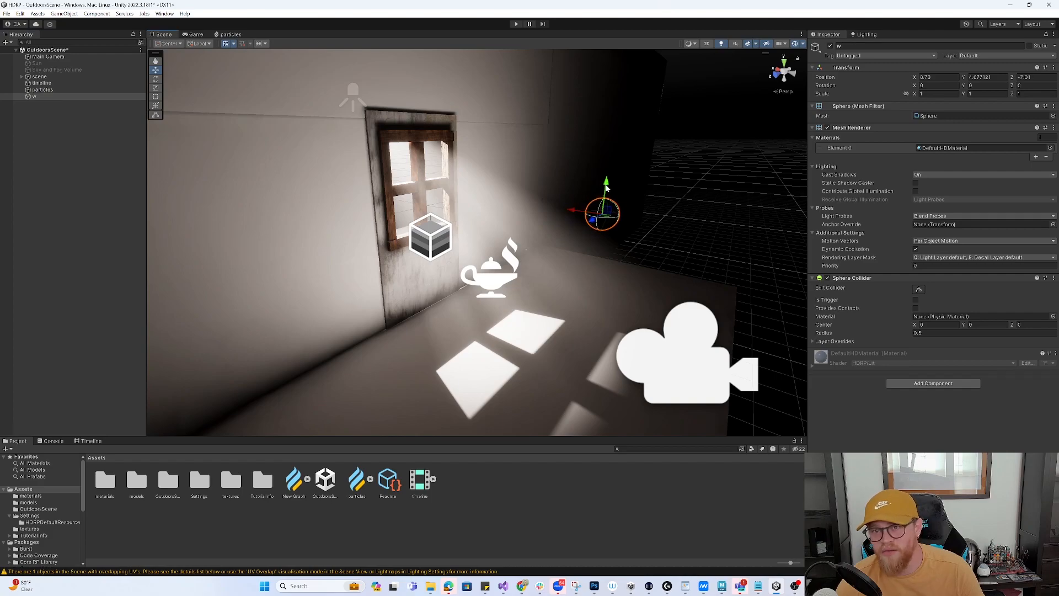
pyautogui.moveTo(606, 211); pyautogui.dragTo(608, 177)
pyautogui.write('Light')
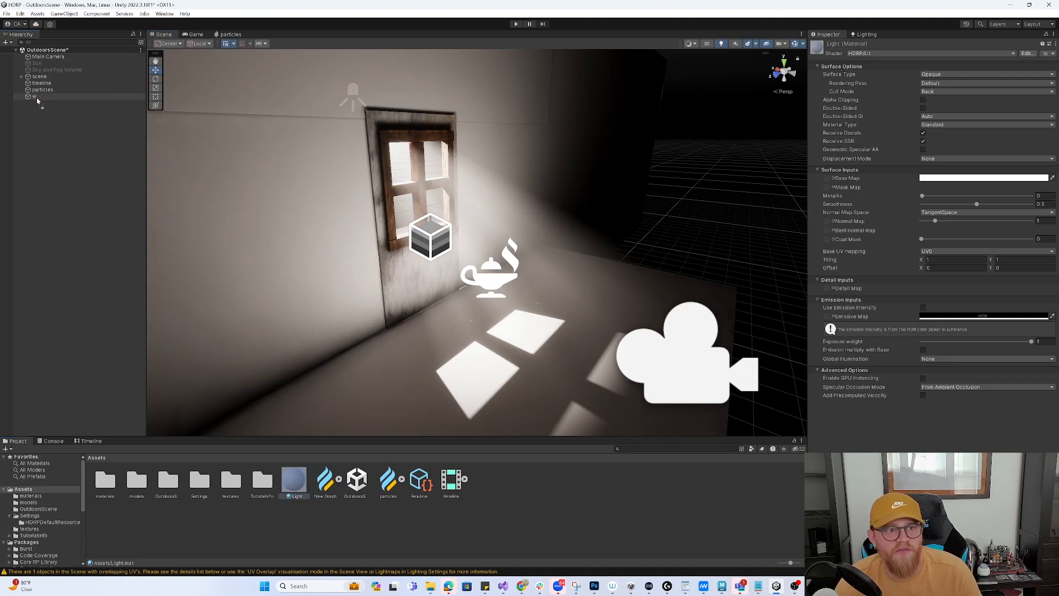
# Select the sphere and scroll its Inspector to apply the red emissive Light material.
pyautogui.click(35, 98)
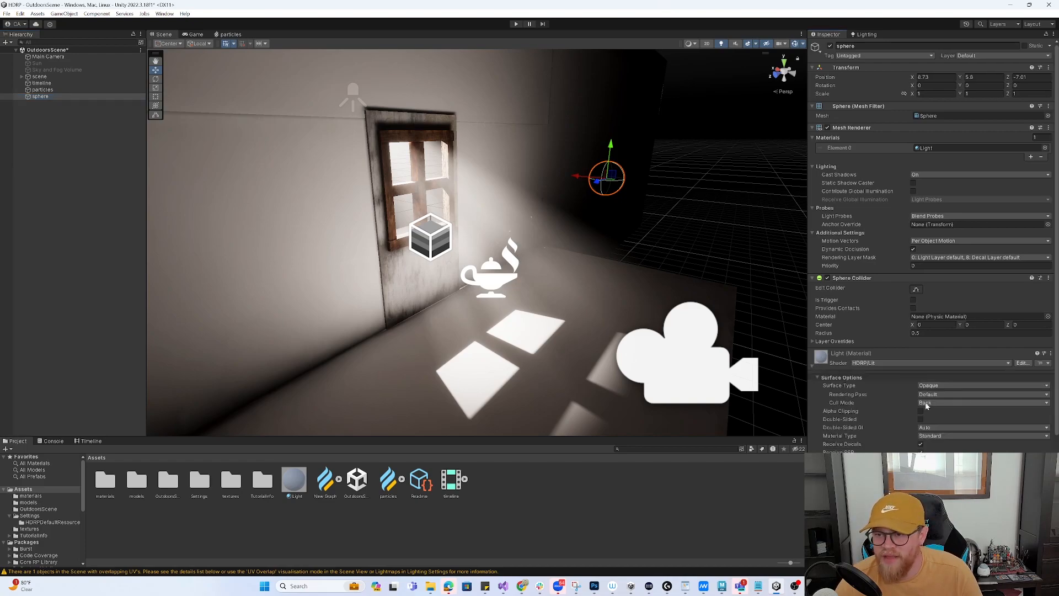
pyautogui.scroll(-3)
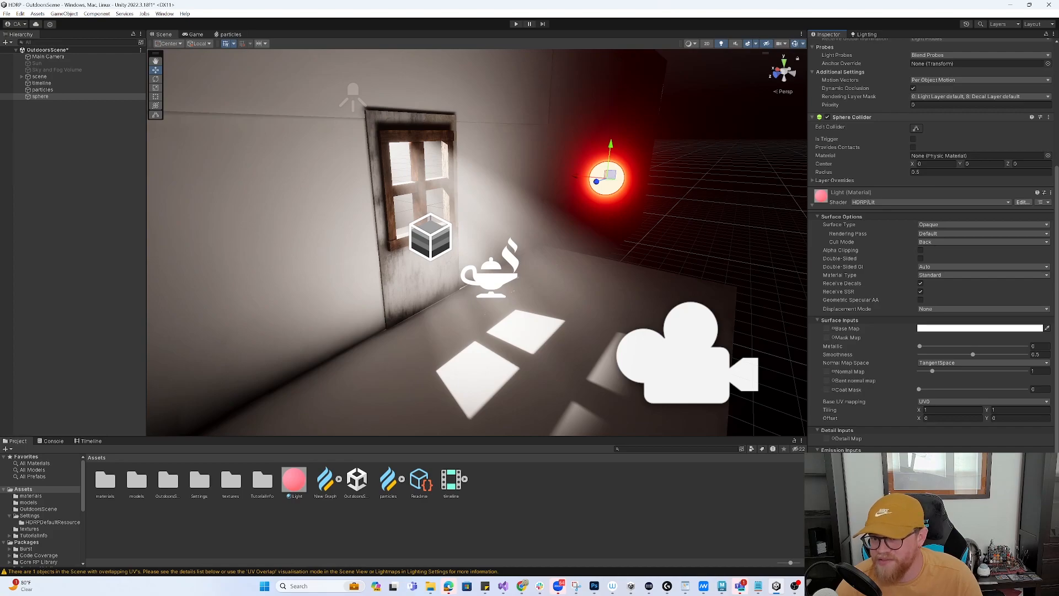
pyautogui.moveTo(872, 34)
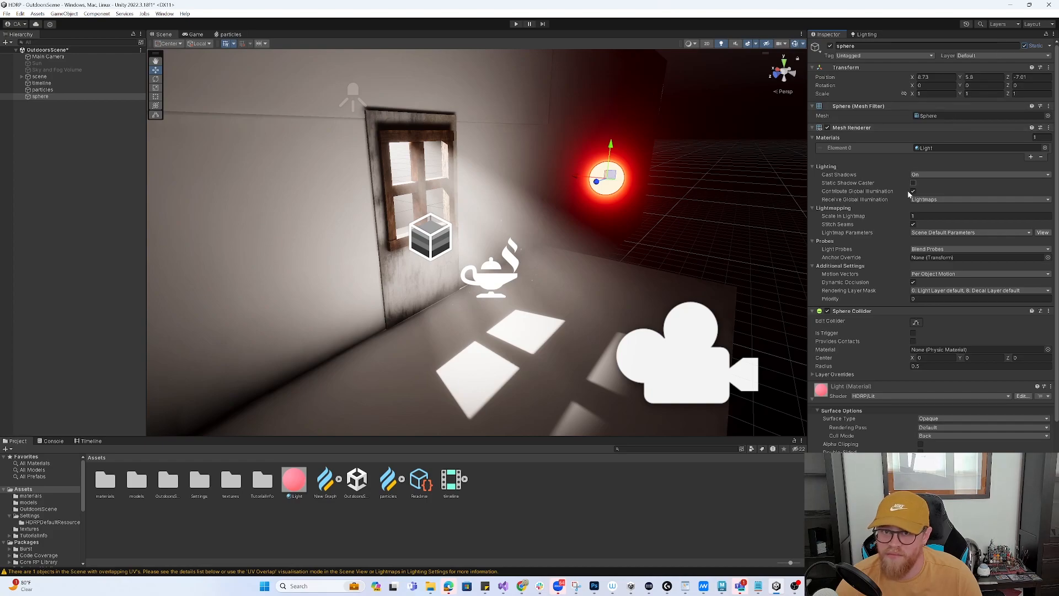
# Open the Lighting settings to generate baked global illumination for the room.
pyautogui.click(864, 34)
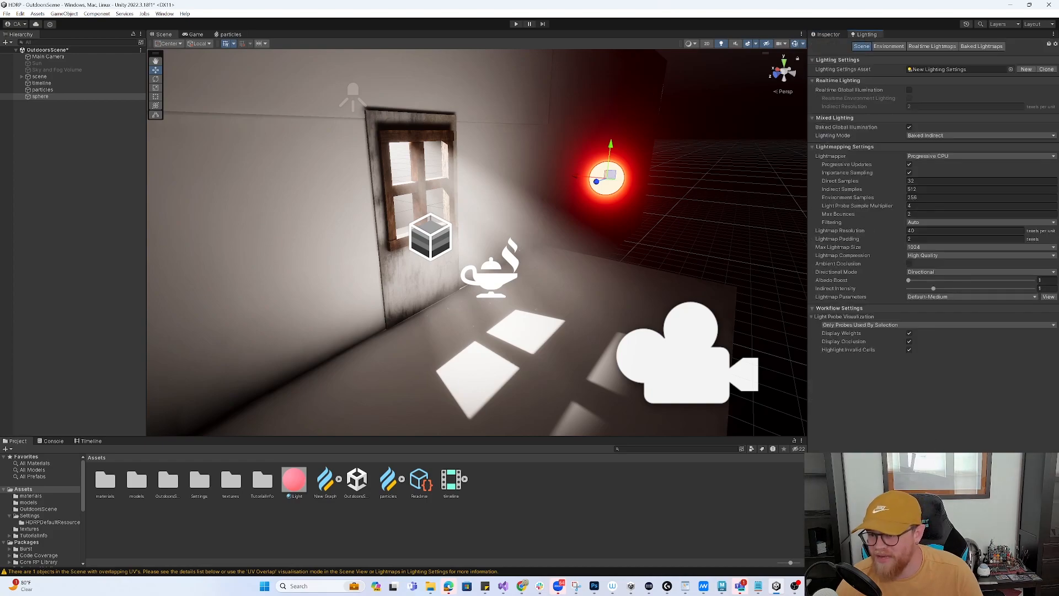
pyautogui.moveTo(914, 412)
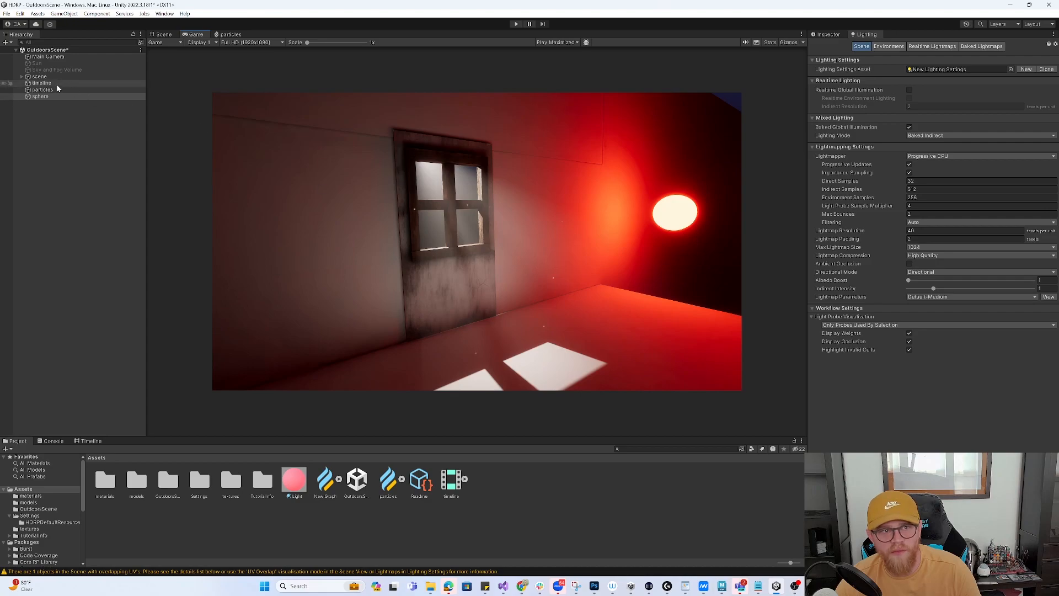
# Disable the particles object and return to the Scene view.
pyautogui.click(41, 89)
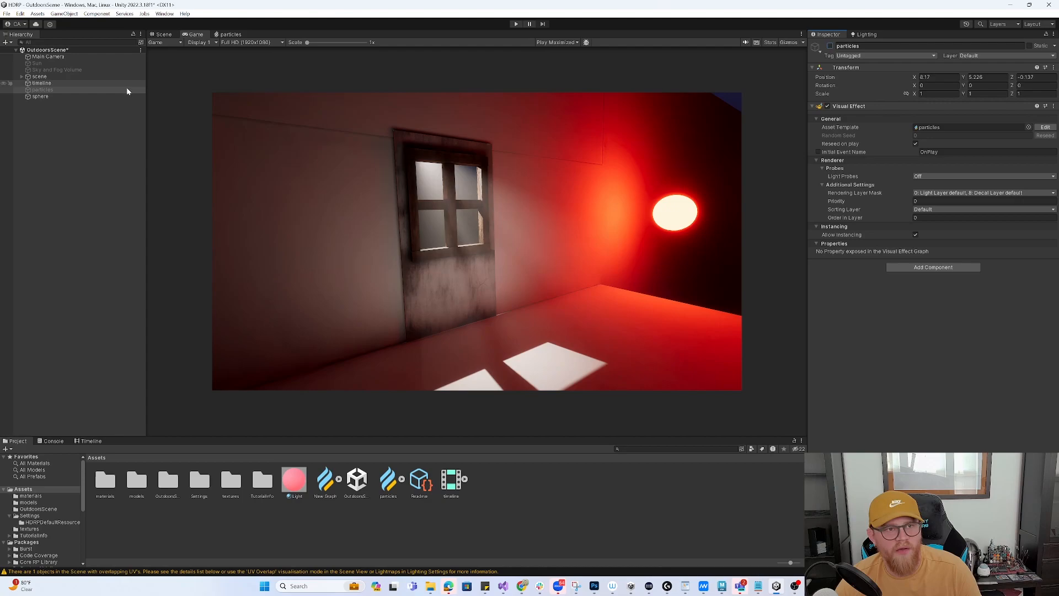
pyautogui.click(41, 96)
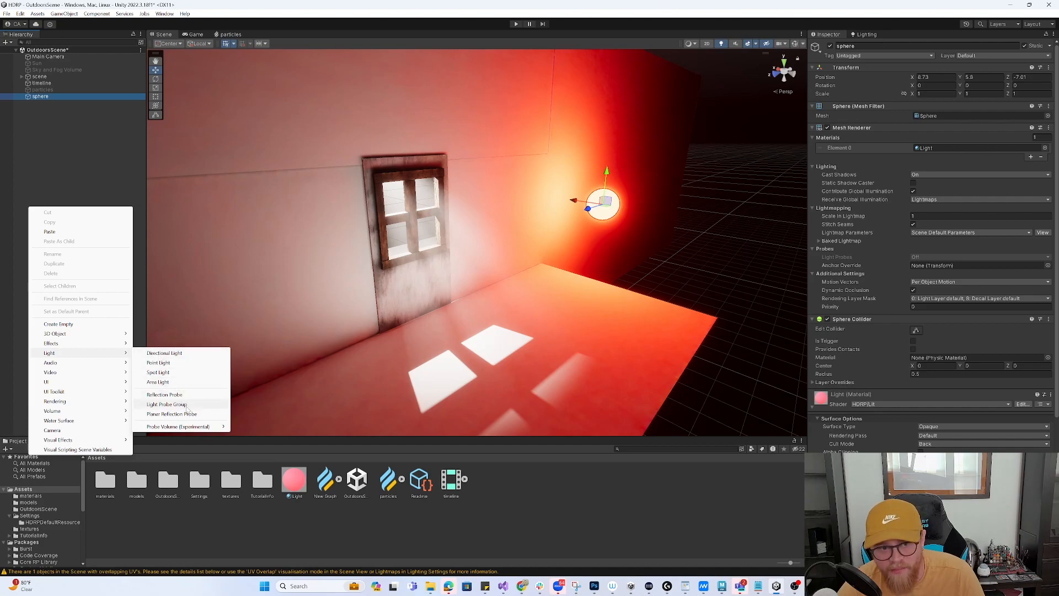
# Add a Light Probe Group from the Hierarchy's Light menu.
pyautogui.click(166, 404)
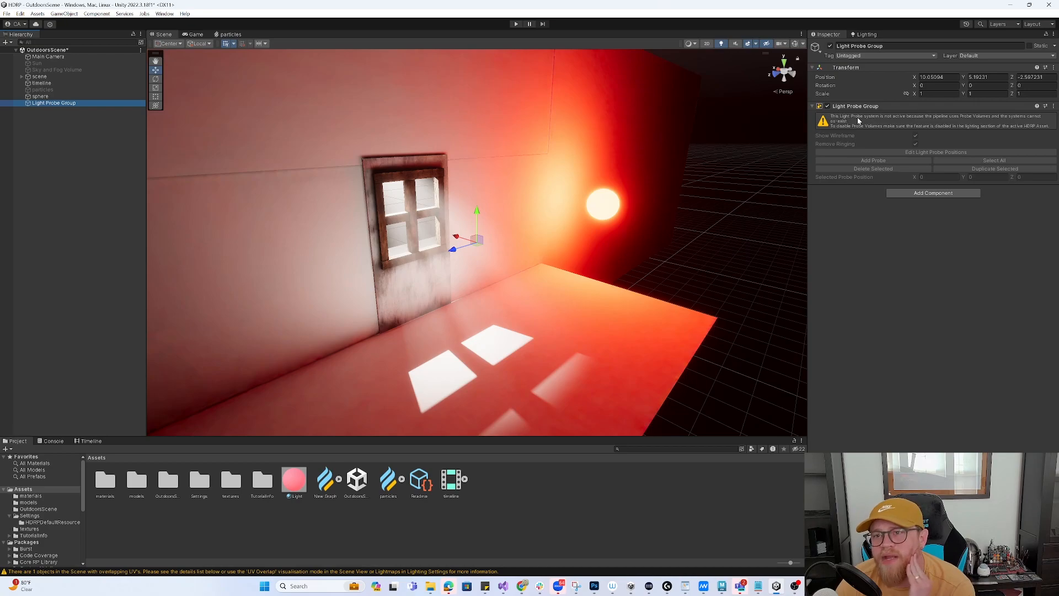
pyautogui.moveTo(899, 119)
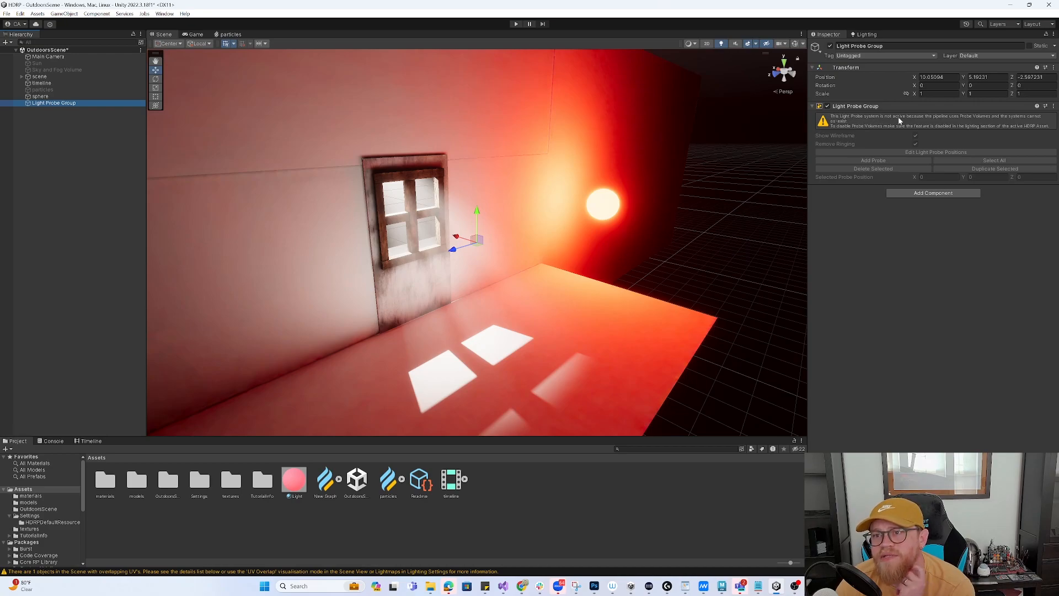
pyautogui.moveTo(914, 120)
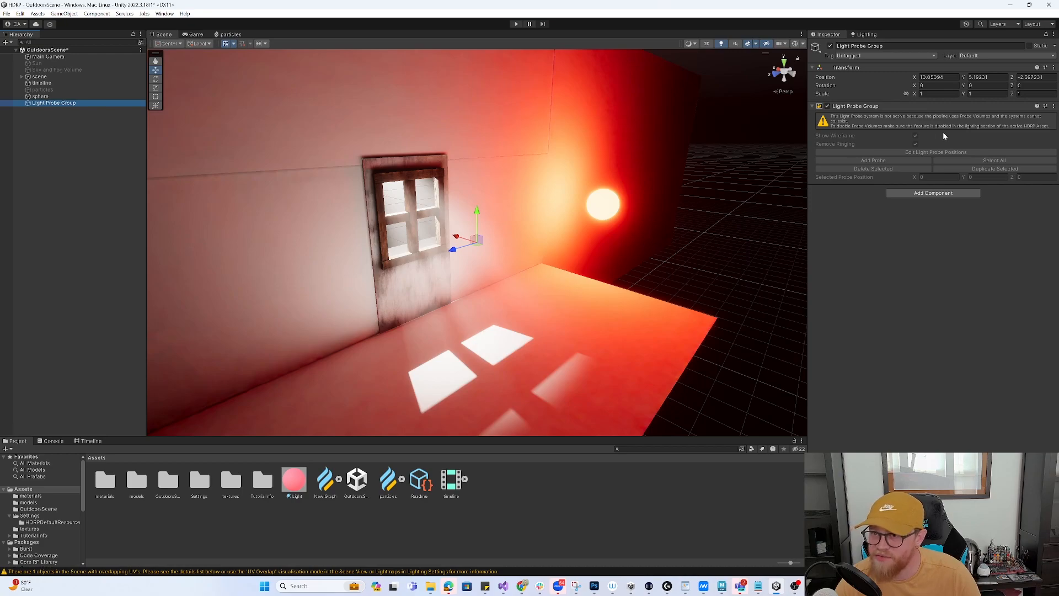
pyautogui.moveTo(1007, 132)
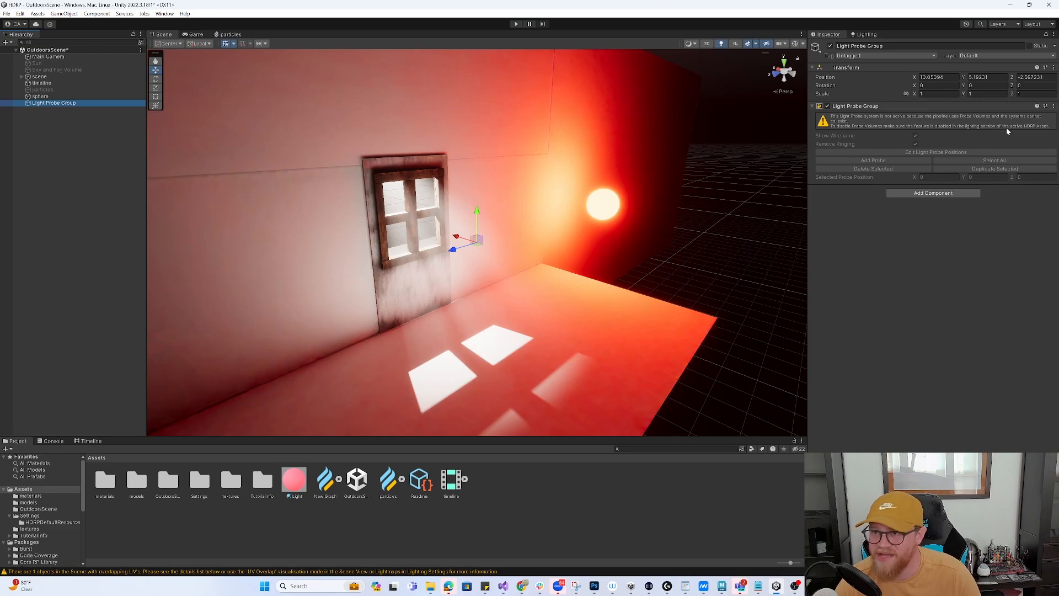
pyautogui.moveTo(1033, 131)
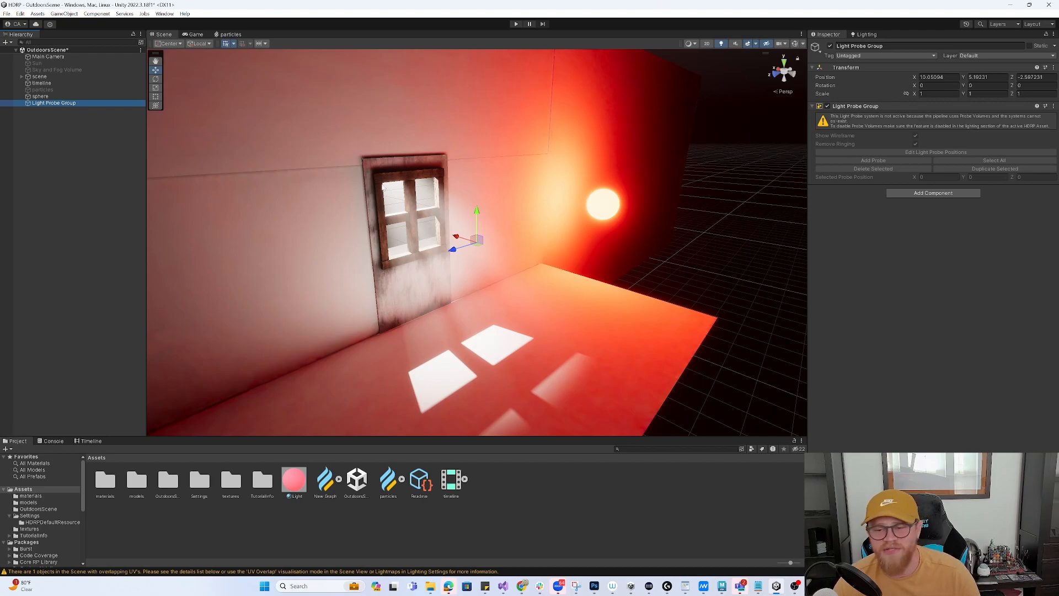
# Open Project Settings and view the HDRP Global Settings page.
pyautogui.click(21, 14)
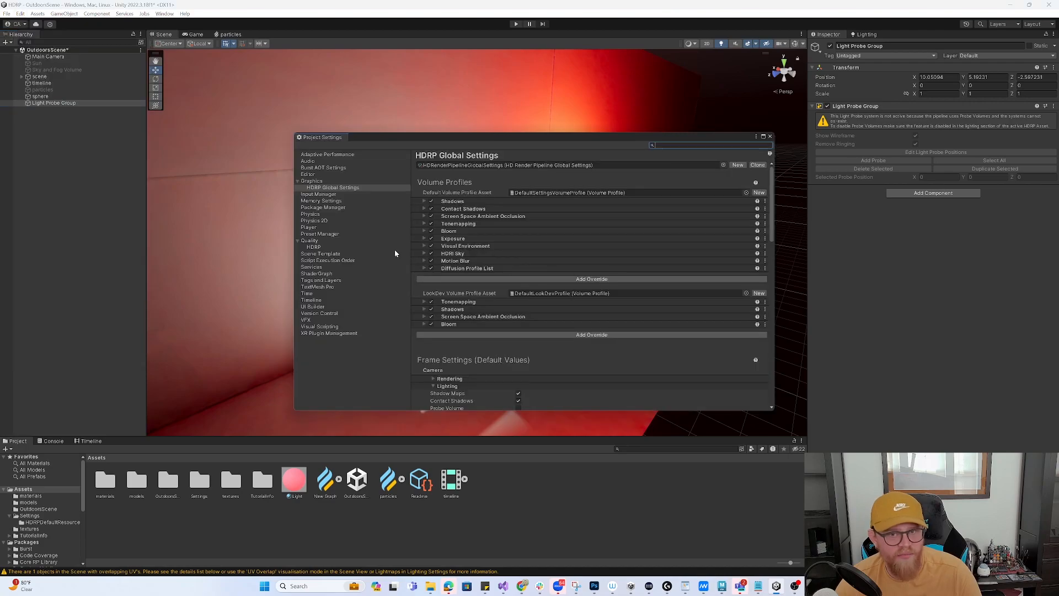
pyautogui.click(333, 187)
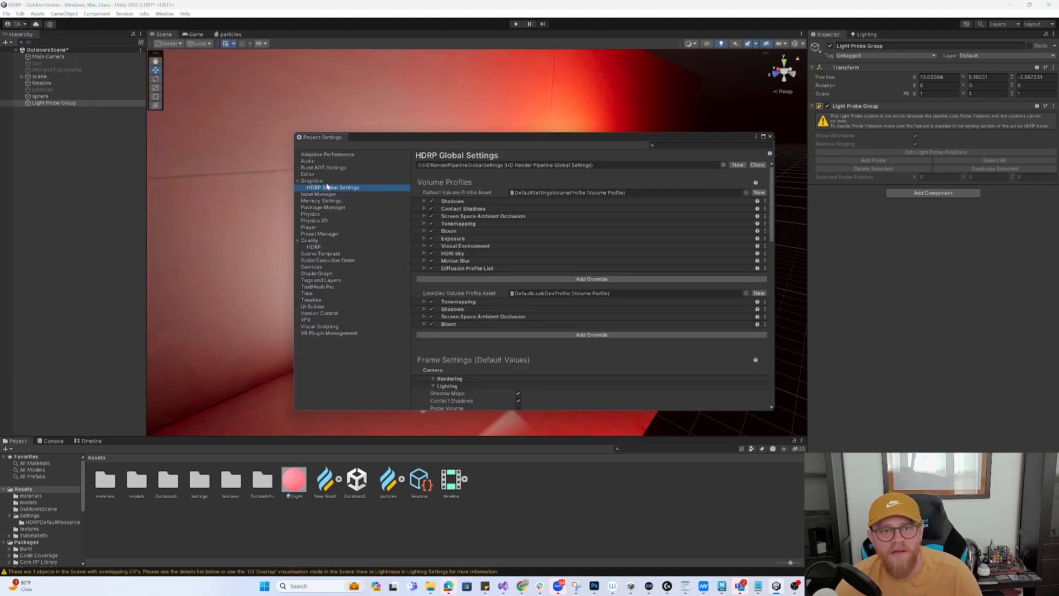
pyautogui.click(311, 180)
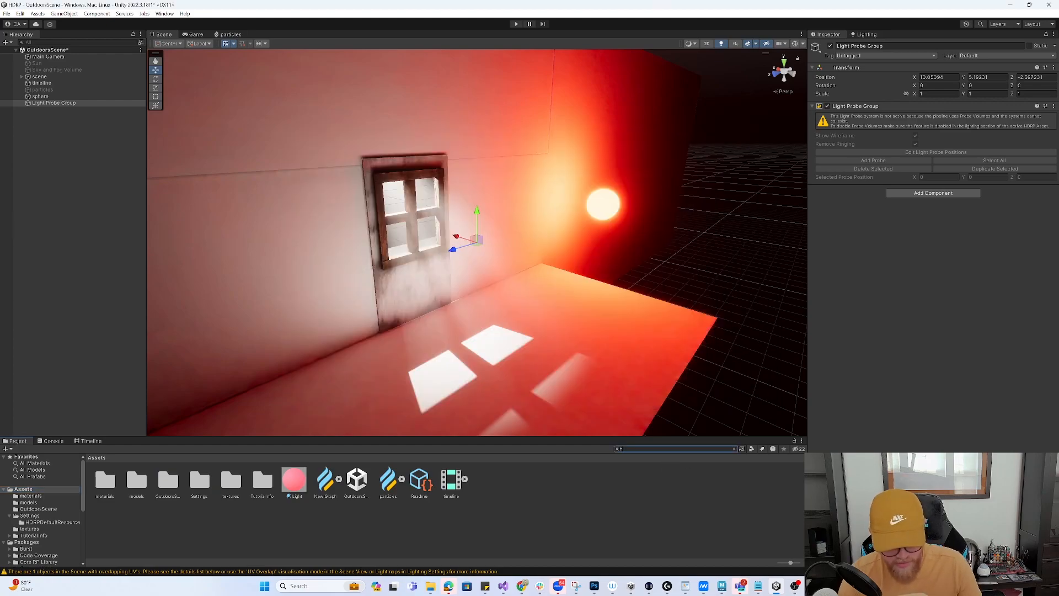
# Set the HDRP High Fidelity asset's Light Probe System to Light Probe Groups.
pyautogui.write('hdrp')
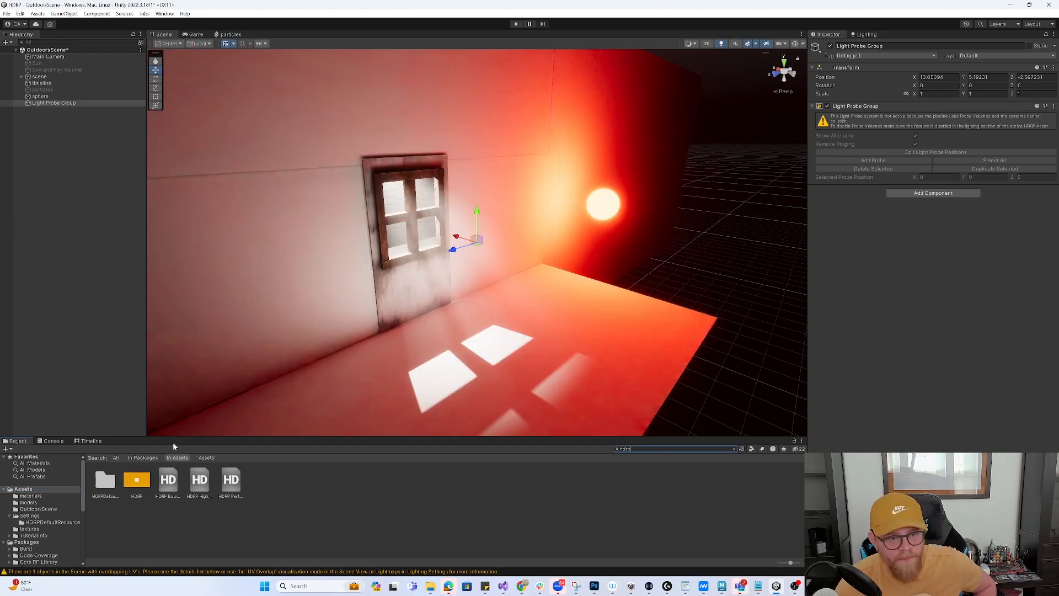
pyautogui.click(199, 480)
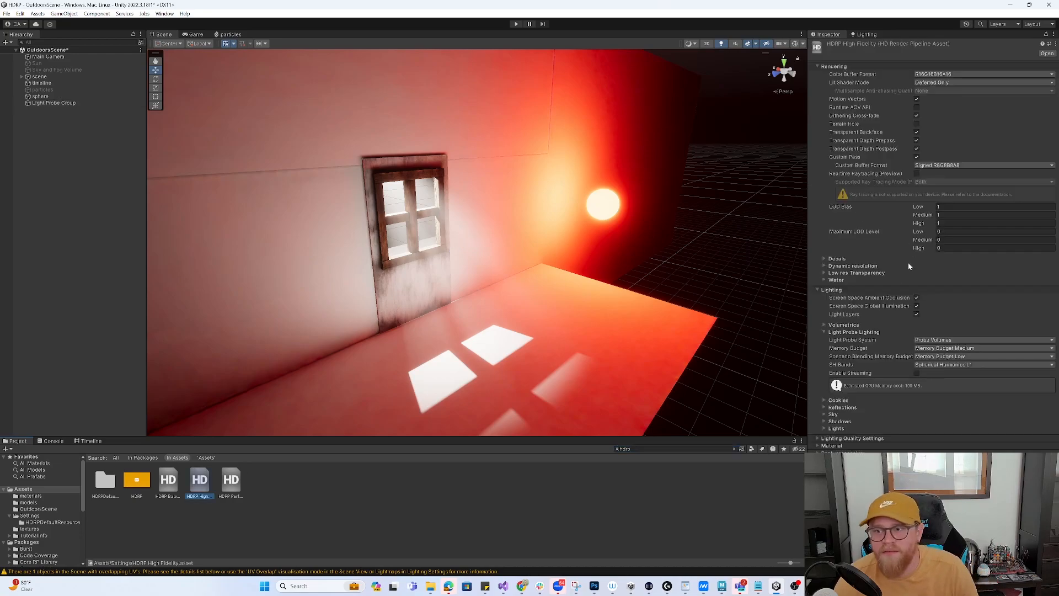
pyautogui.click(818, 290)
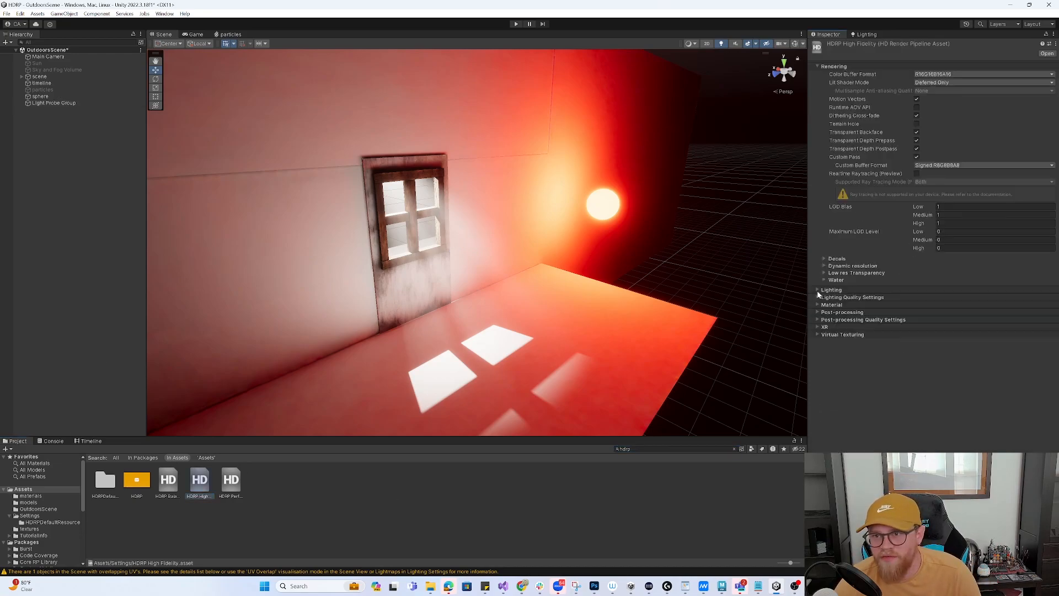
pyautogui.click(818, 289)
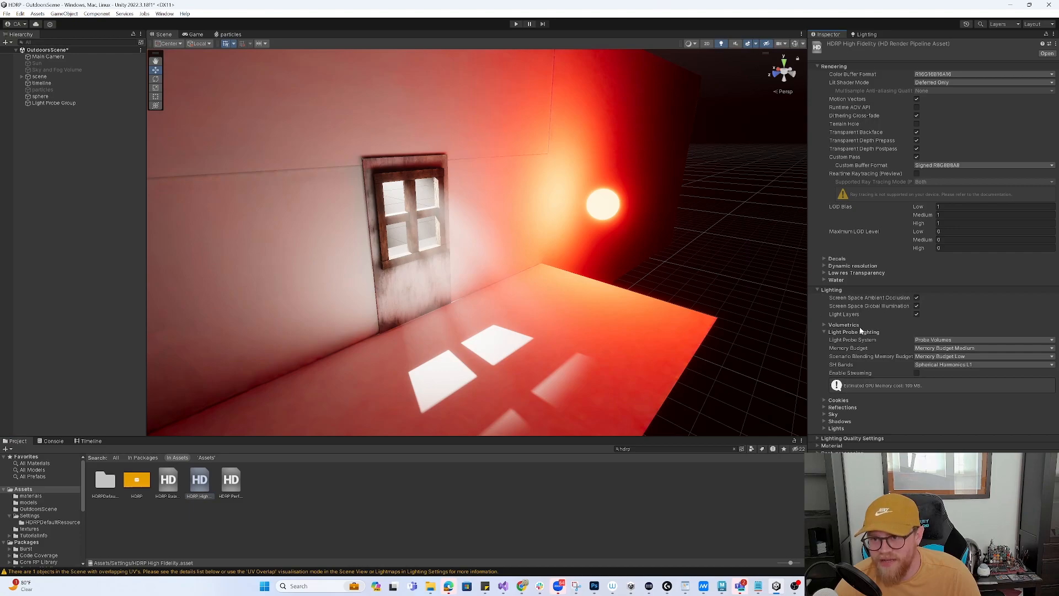
pyautogui.moveTo(120, 507)
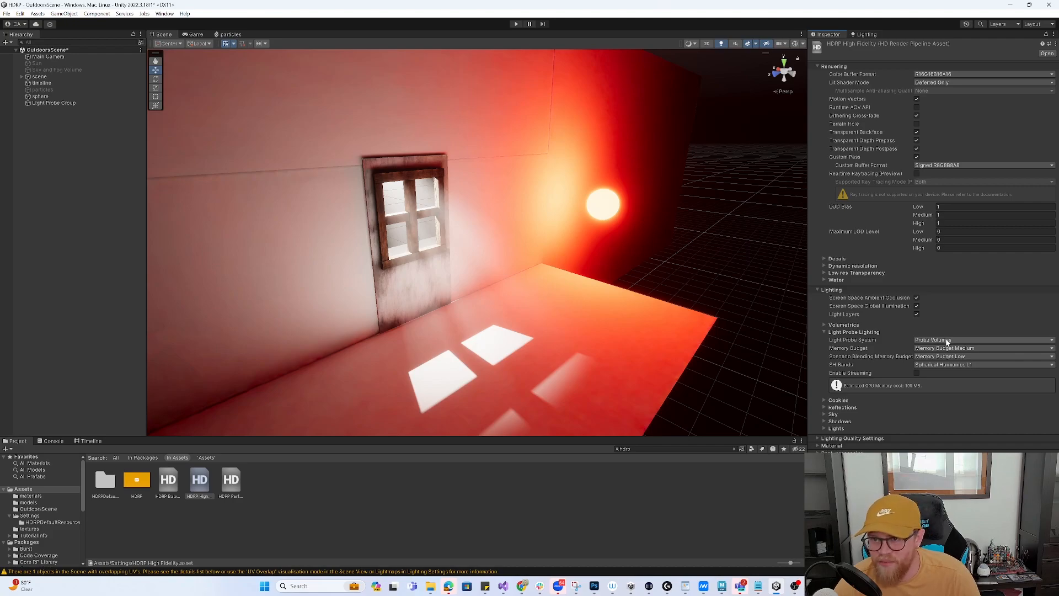
pyautogui.click(983, 339)
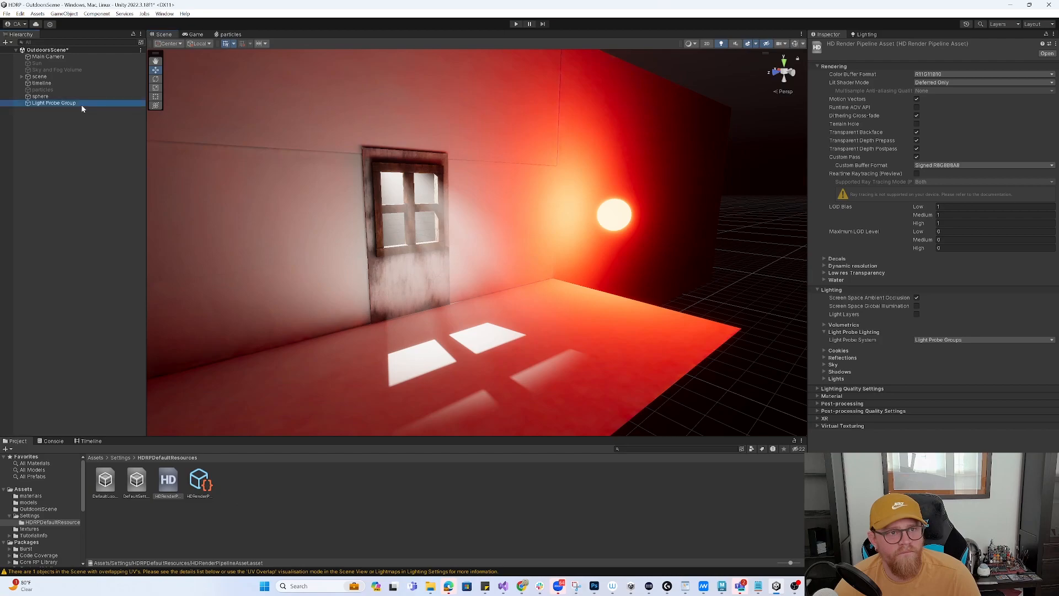
pyautogui.click(54, 103)
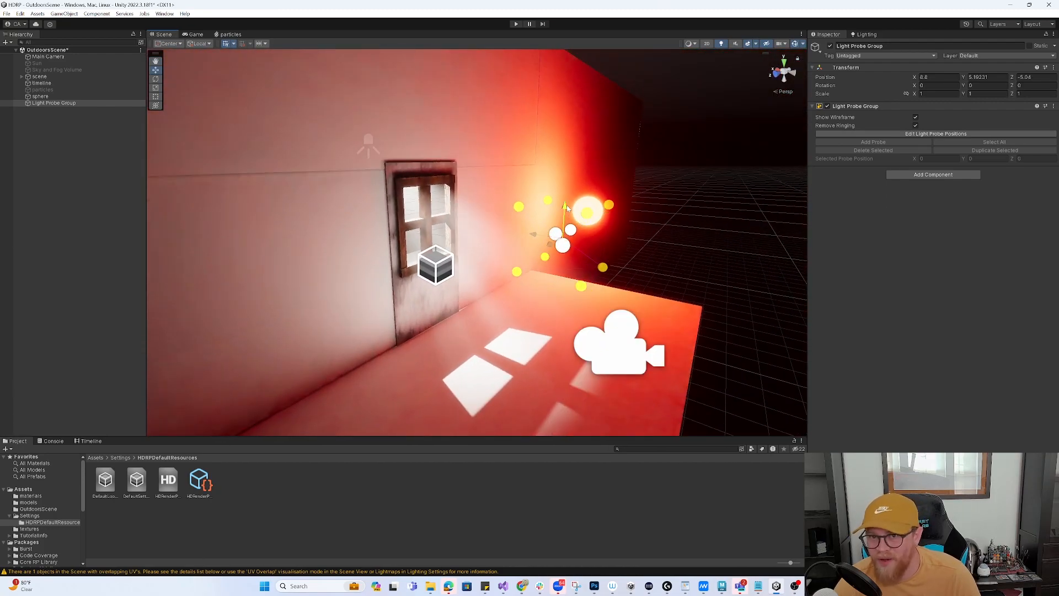
# Edit the probe positions, duplicating a probe row and lifting it into a higher layer.
pyautogui.moveTo(566, 208); pyautogui.dragTo(565, 229)
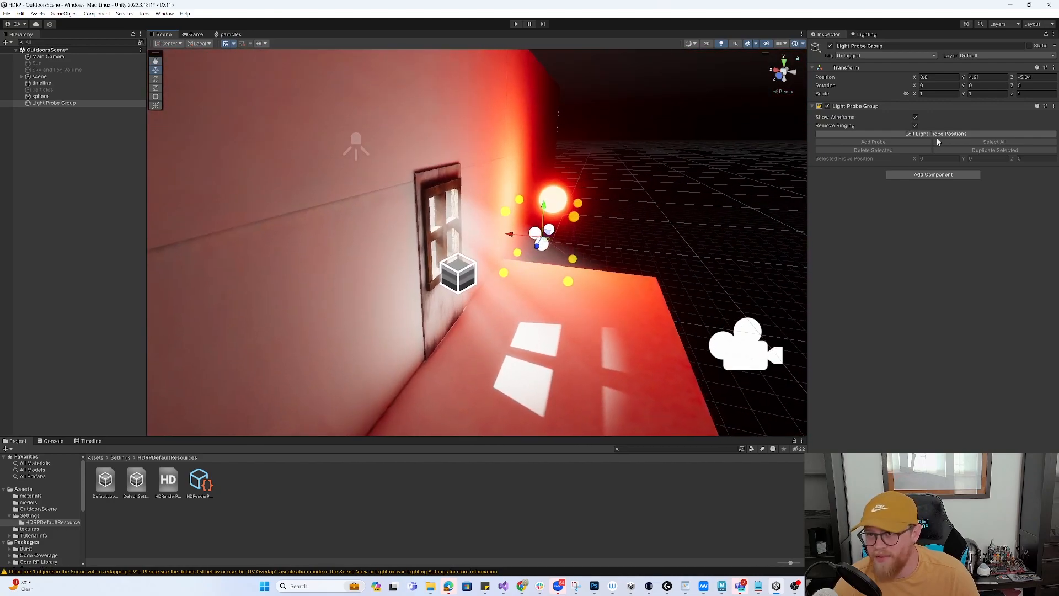
pyautogui.click(935, 134)
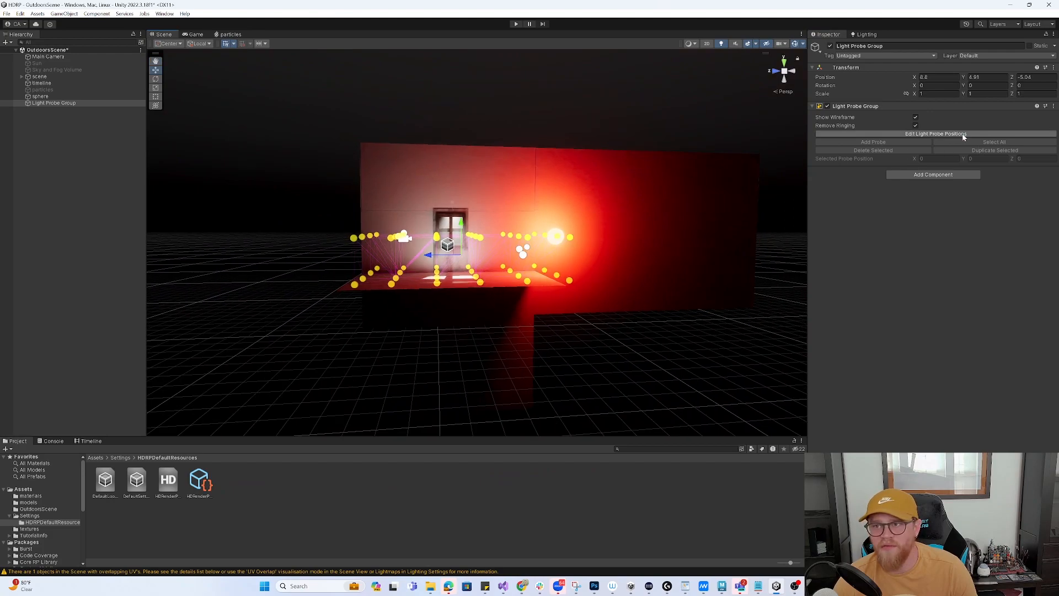
pyautogui.click(936, 134)
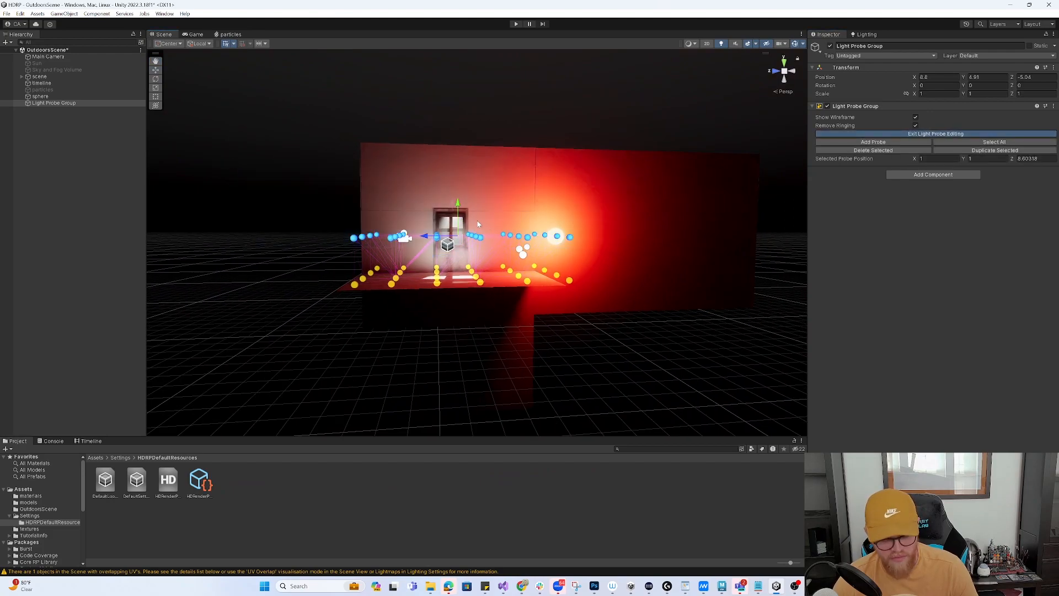
pyautogui.moveTo(457, 203); pyautogui.dragTo(457, 163)
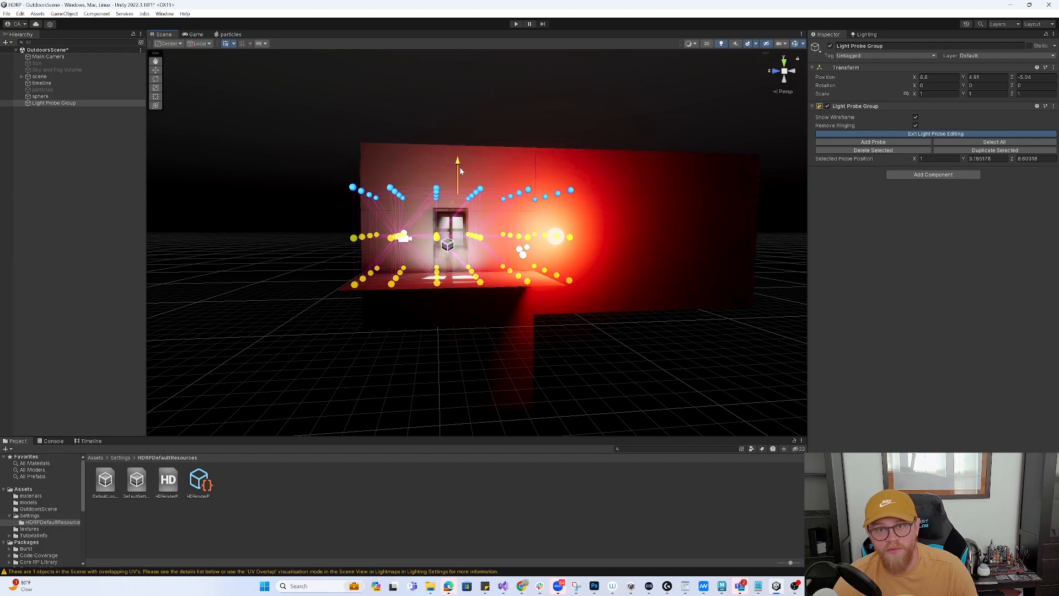
pyautogui.click(934, 133)
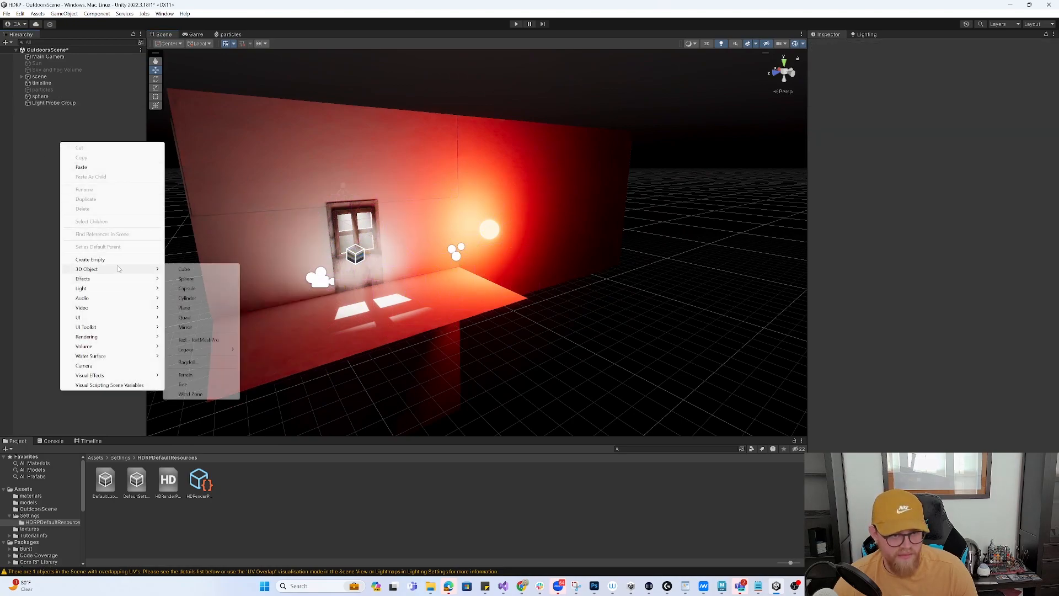
pyautogui.moveTo(196, 279)
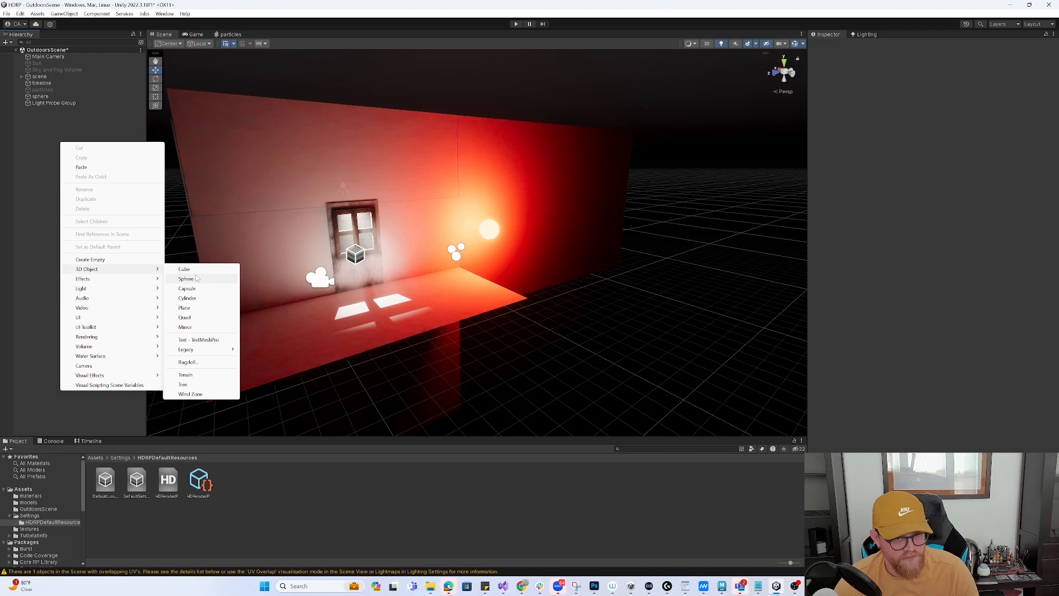
# Add a cube and move it near the glowing sphere.
pyautogui.click(183, 268)
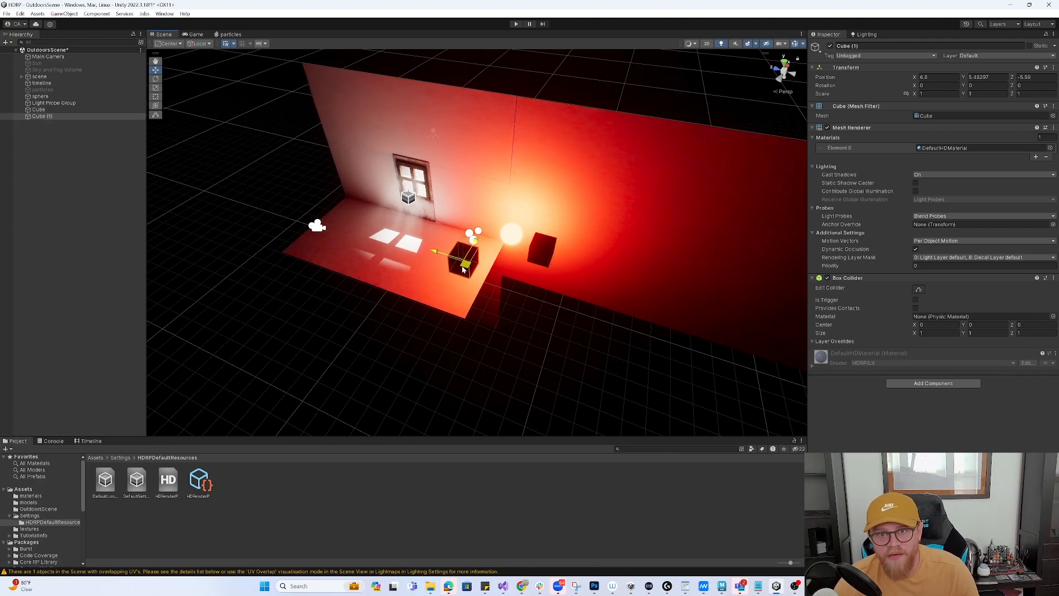
pyautogui.moveTo(460, 260); pyautogui.dragTo(473, 250)
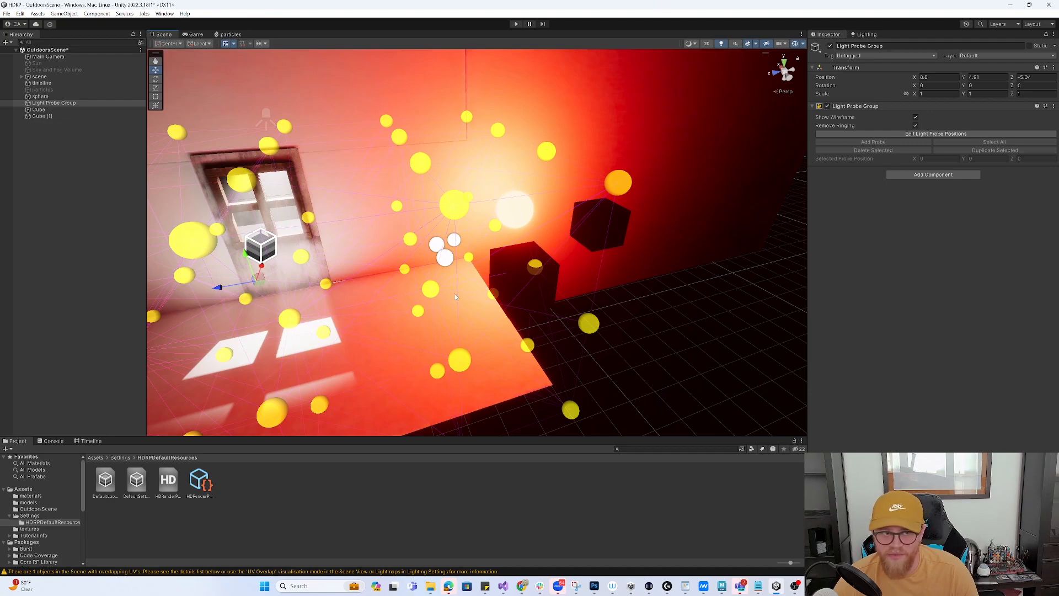
pyautogui.moveTo(634, 299)
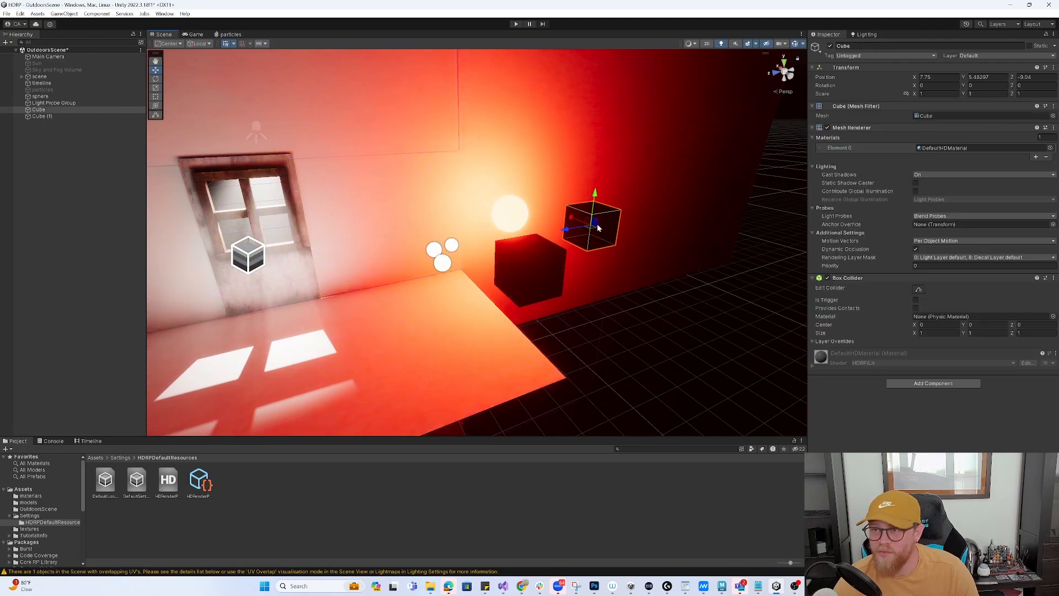
pyautogui.moveTo(554, 275)
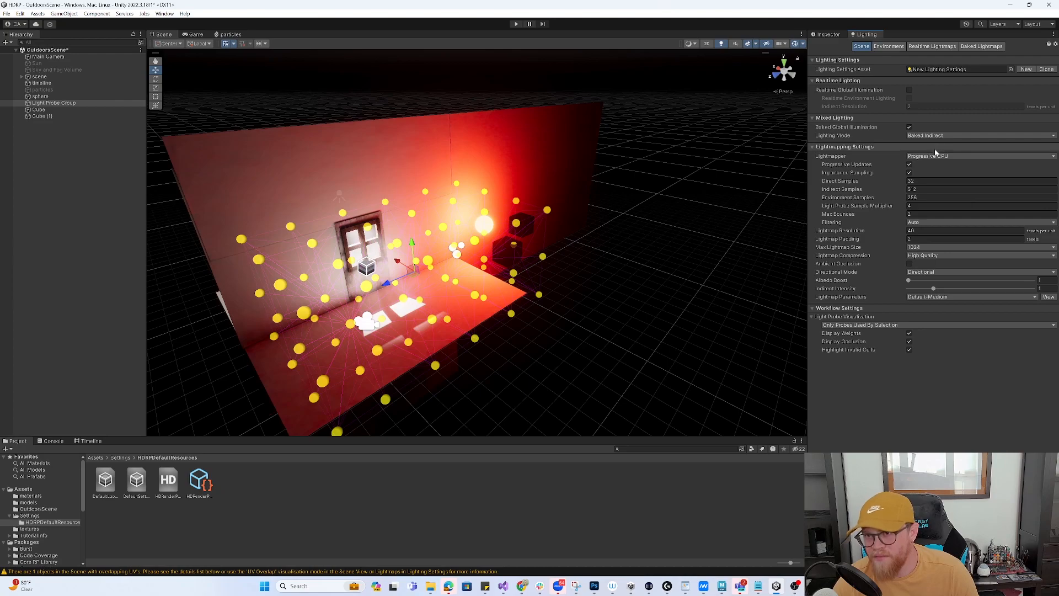
# Bake with the Progressive GPU (Preview) lightmapper, then move the cube to test probe blending.
pyautogui.click(981, 155)
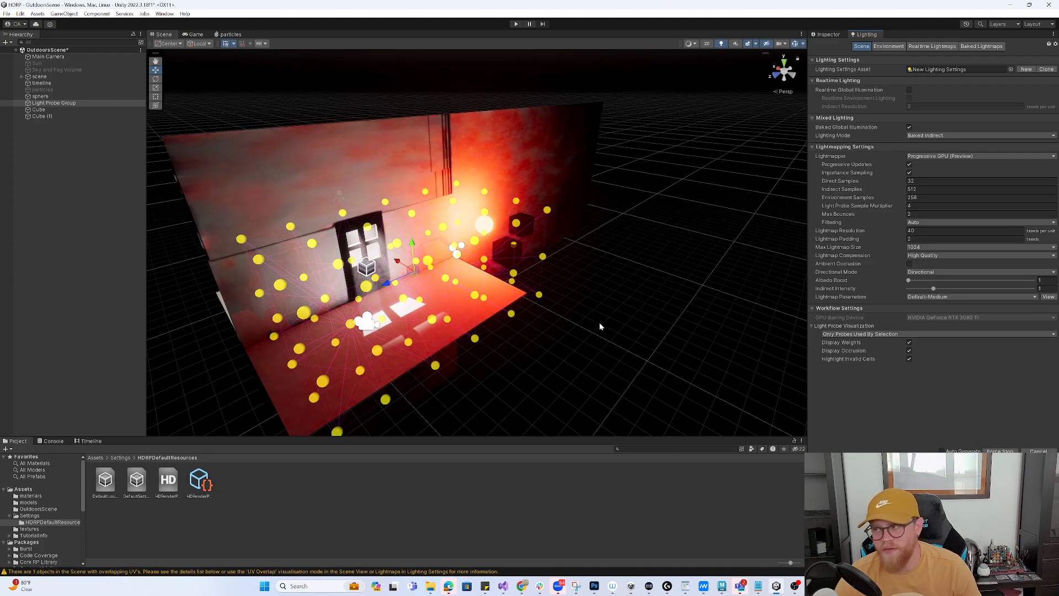
pyautogui.moveTo(593, 277)
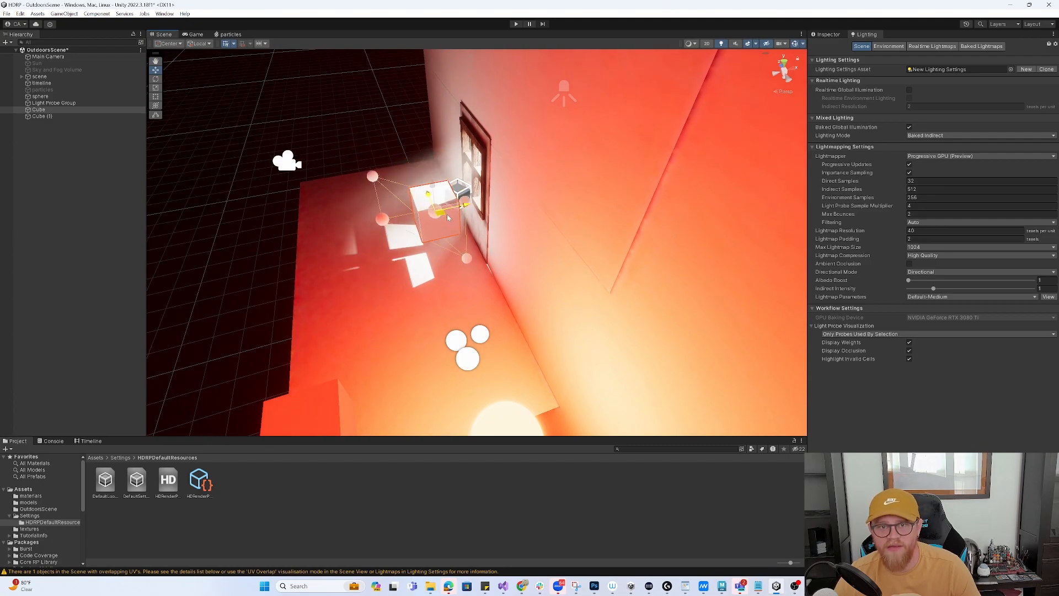
pyautogui.moveTo(432, 202); pyautogui.dragTo(533, 365)
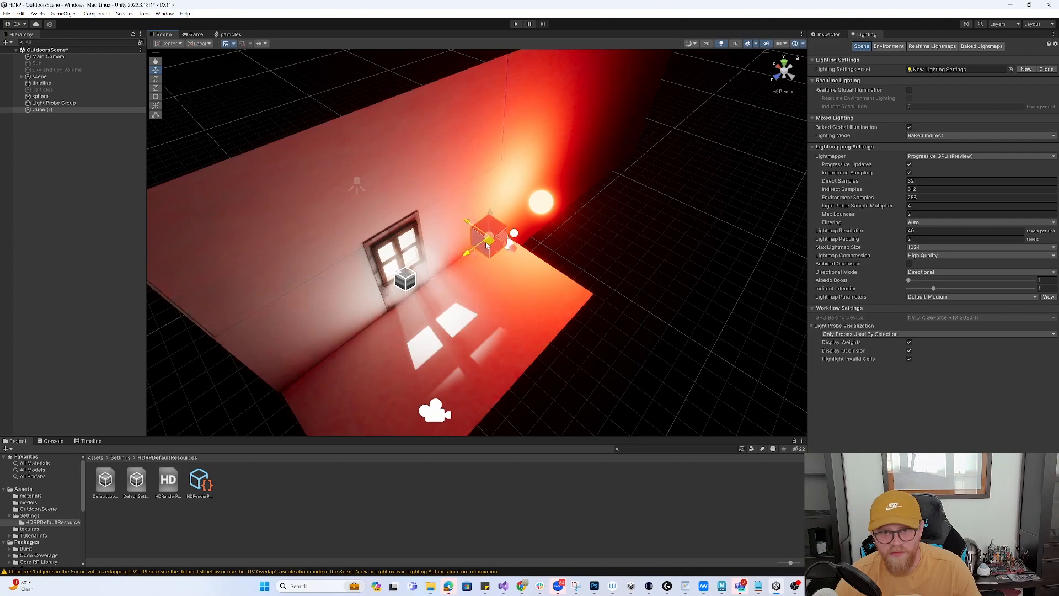
# Move Cube (1) beside the light and reopen the Light Probe Group's properties.
pyautogui.moveTo(488, 237); pyautogui.dragTo(608, 256)
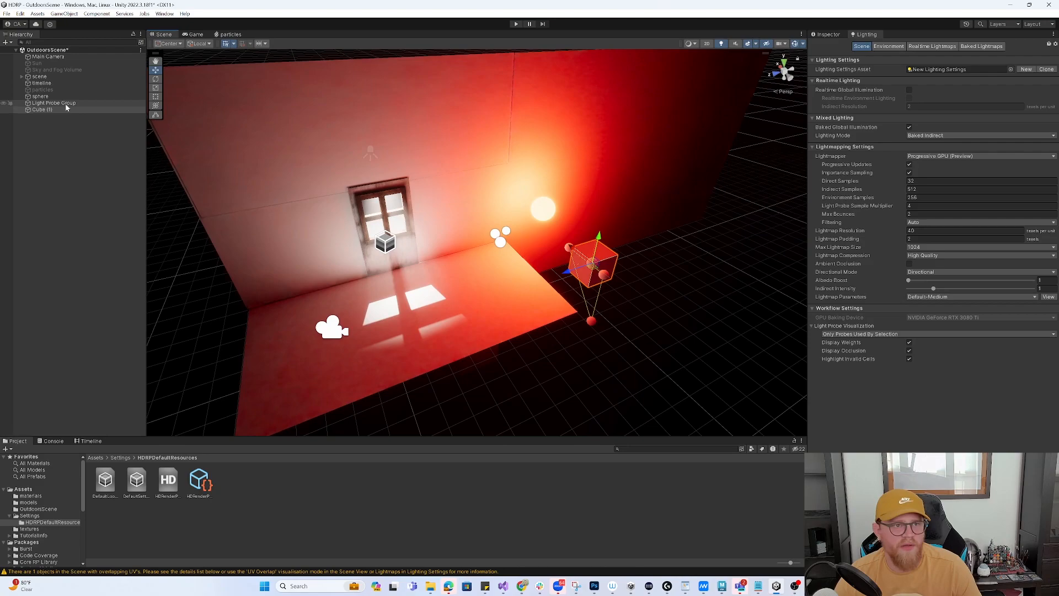
pyautogui.click(53, 103)
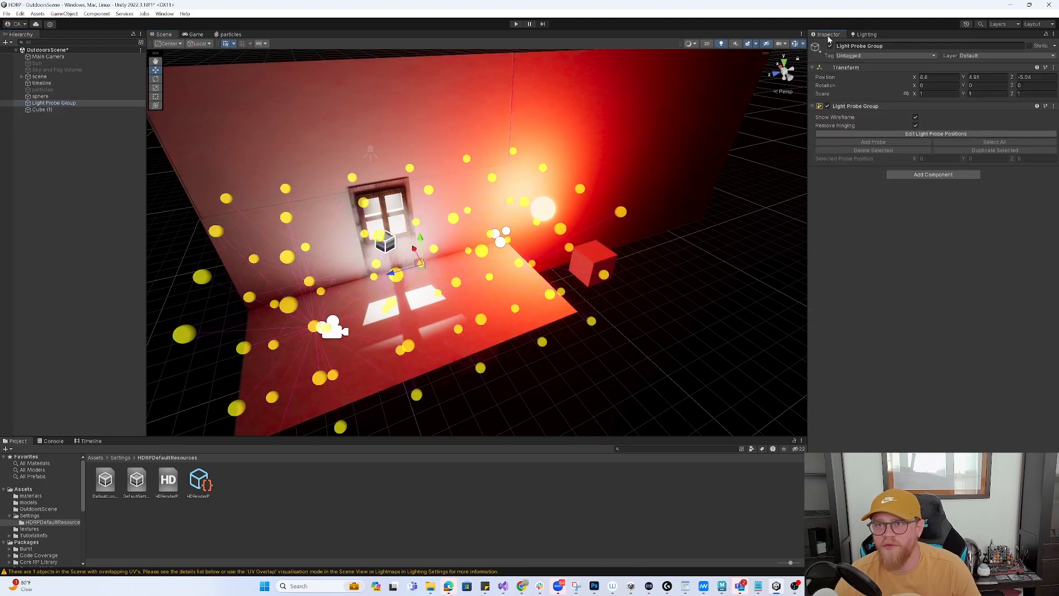
pyautogui.click(935, 134)
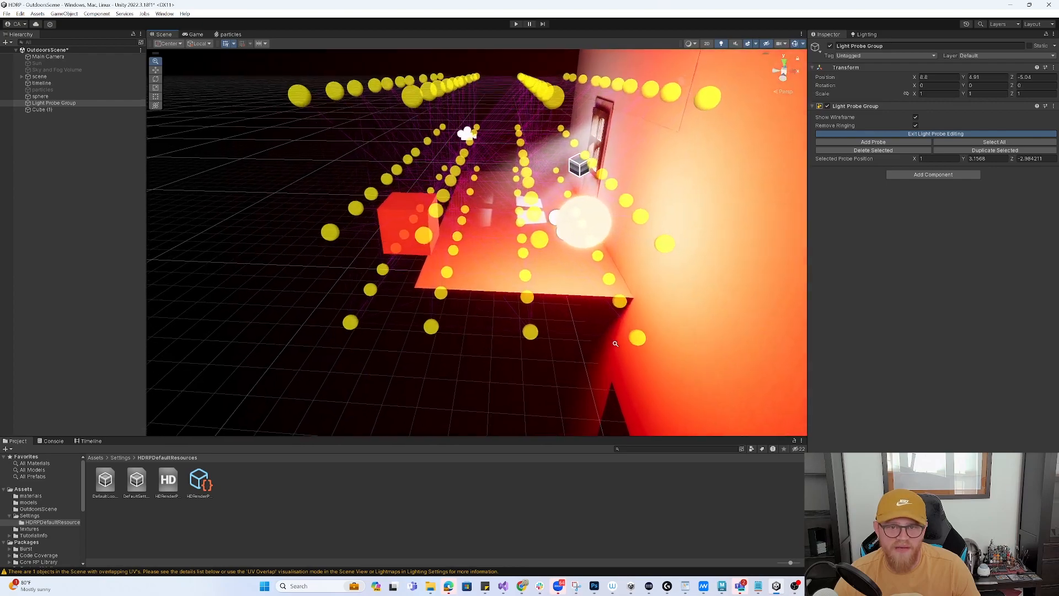
# Finish the light probe layout beyond the floor and select the room's timeline object.
pyautogui.click(865, 33)
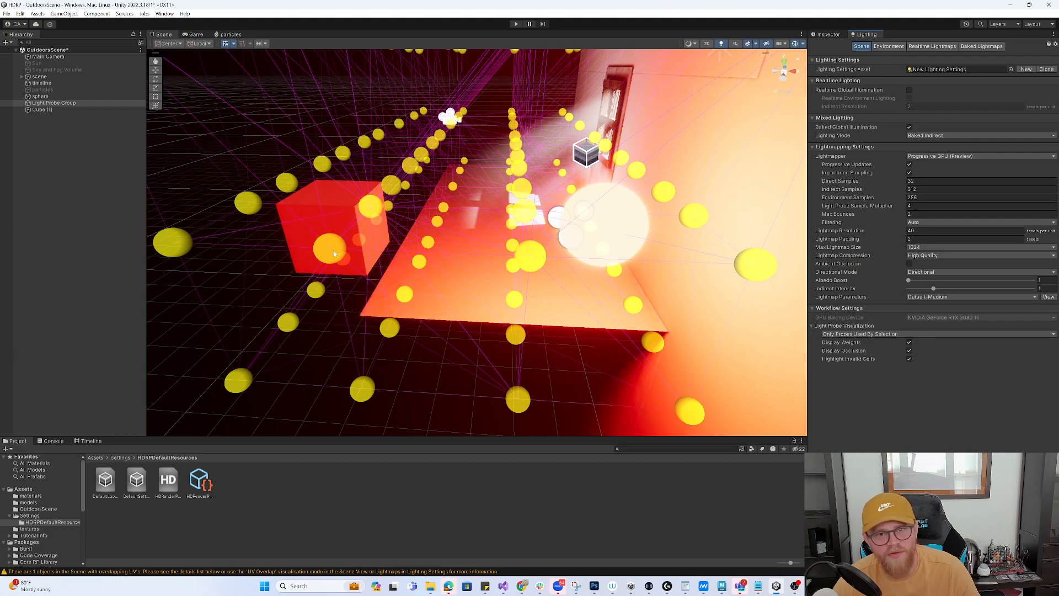
pyautogui.click(40, 109)
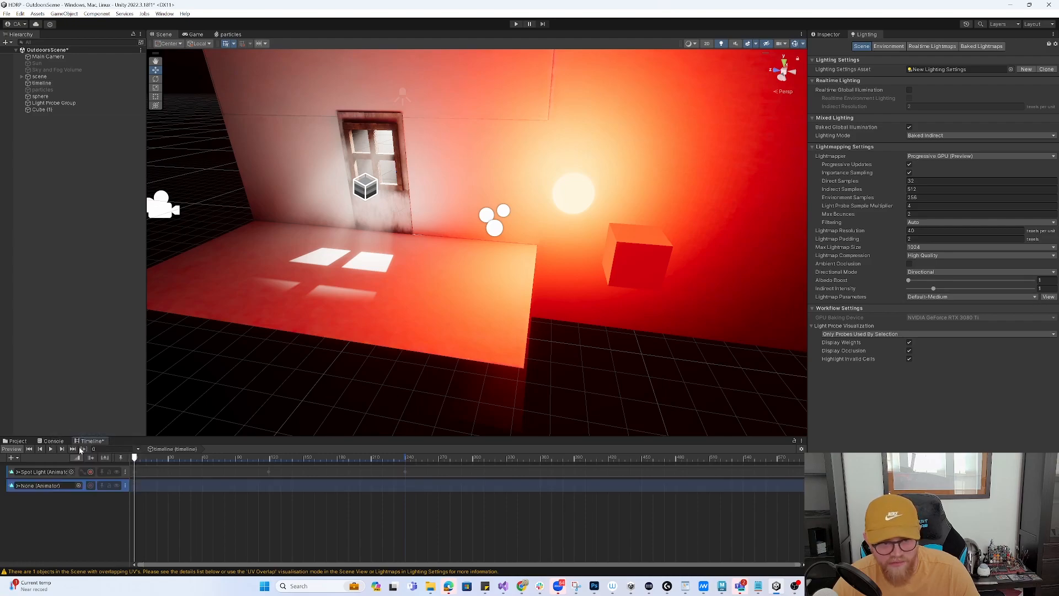
# Assign Cube (1) to the empty animation track, creating an Animator for it.
pyautogui.click(40, 110)
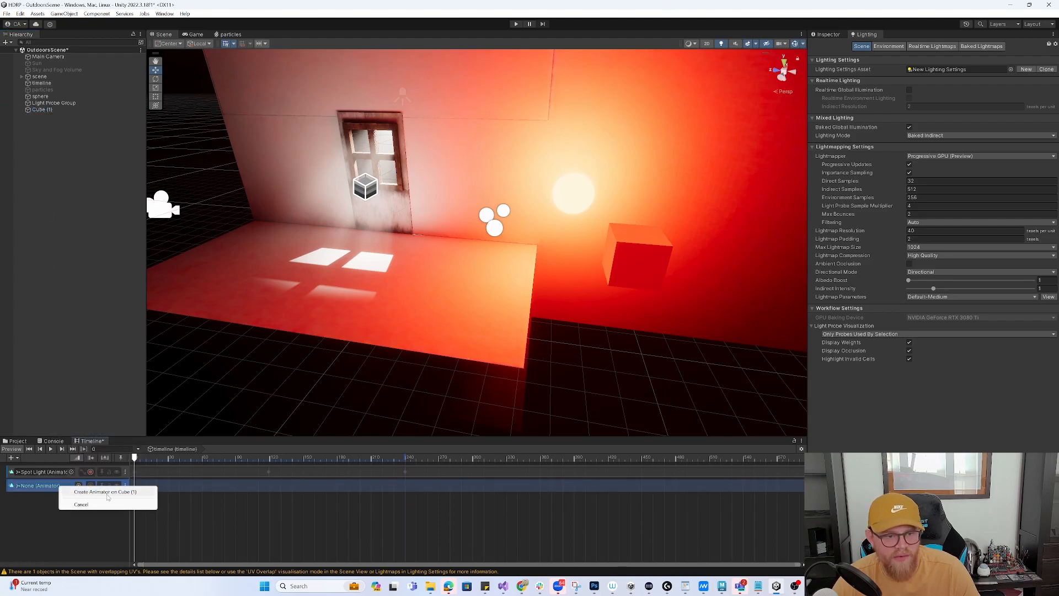
pyautogui.click(107, 491)
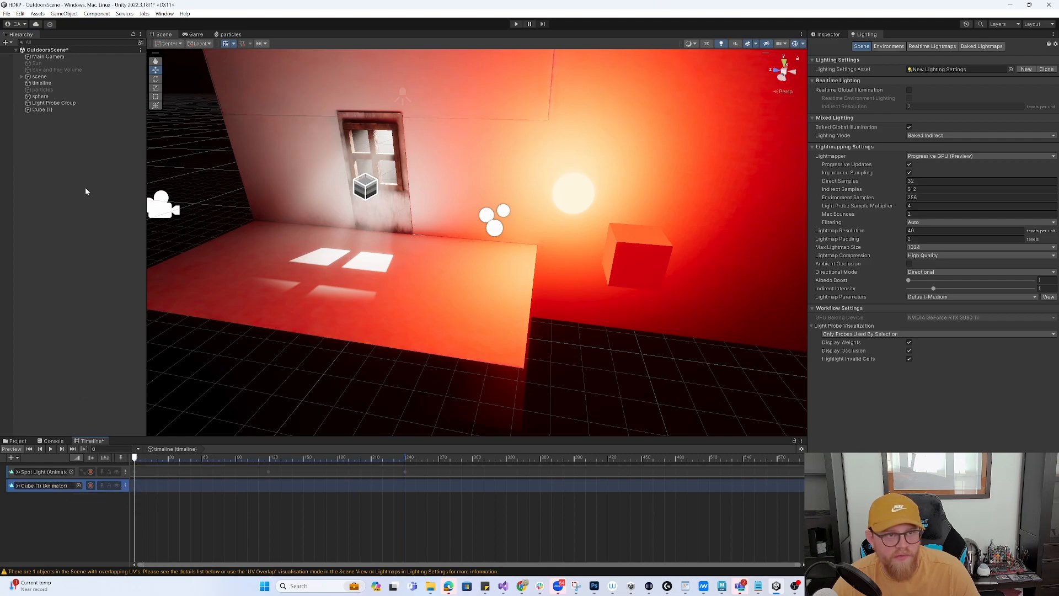
pyautogui.click(39, 109)
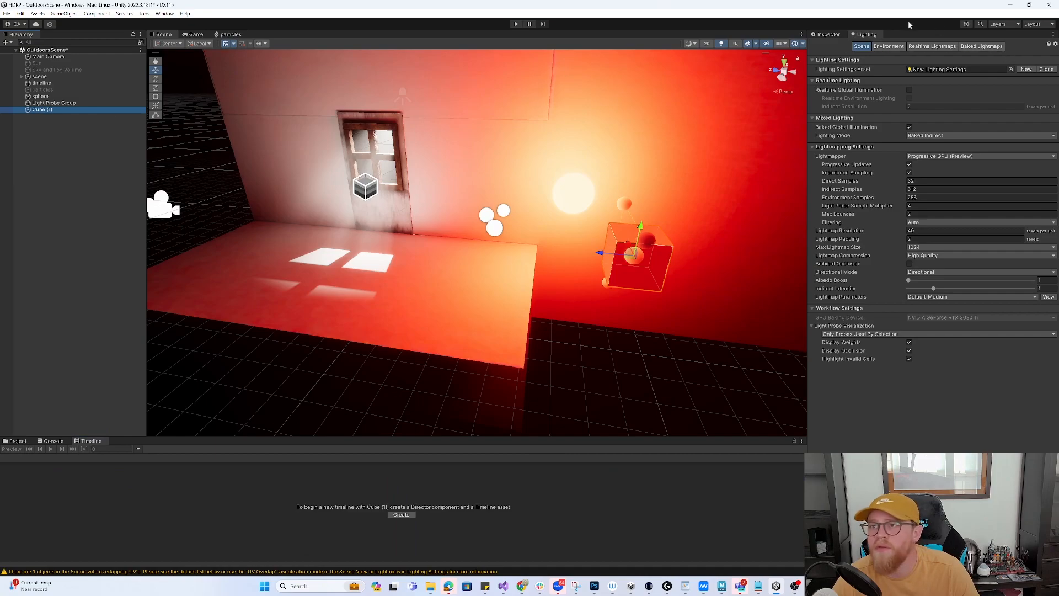
pyautogui.click(827, 34)
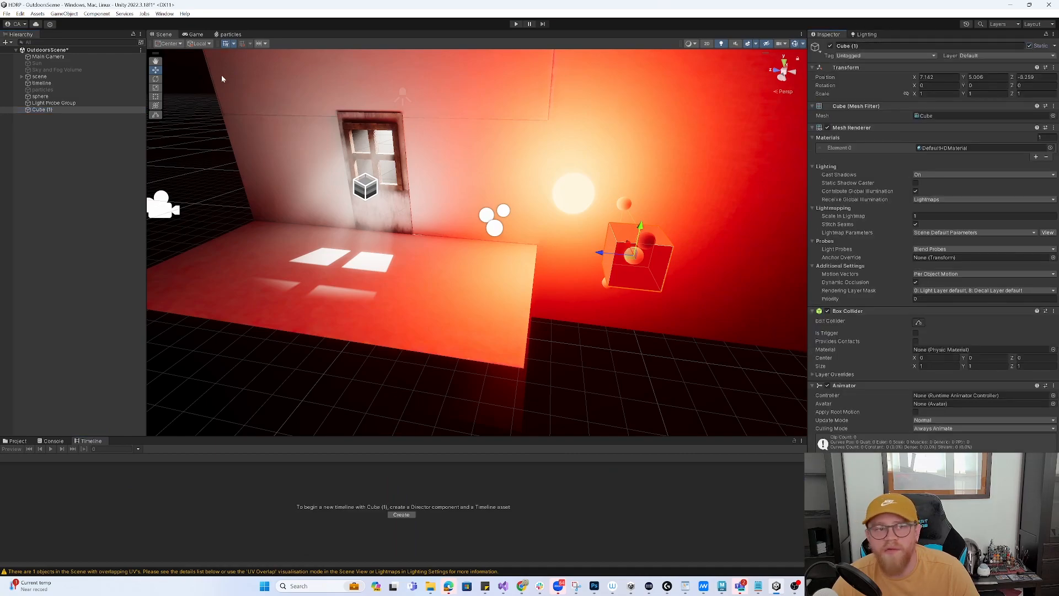
# Record Cube (1) on the room's timeline, scrub frames, and move it left.
pyautogui.click(40, 83)
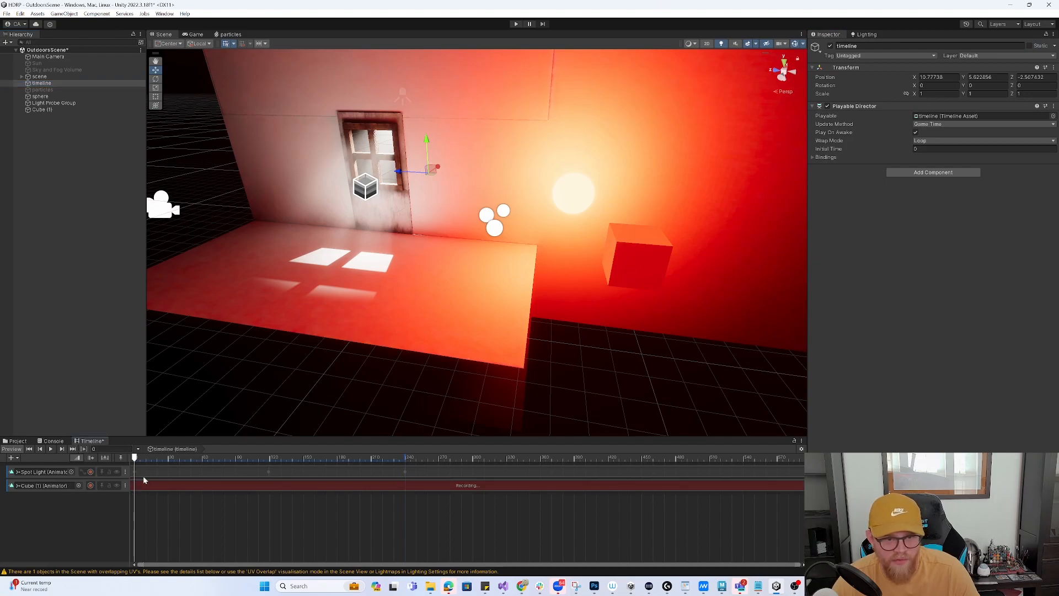
pyautogui.rightClick(936, 76)
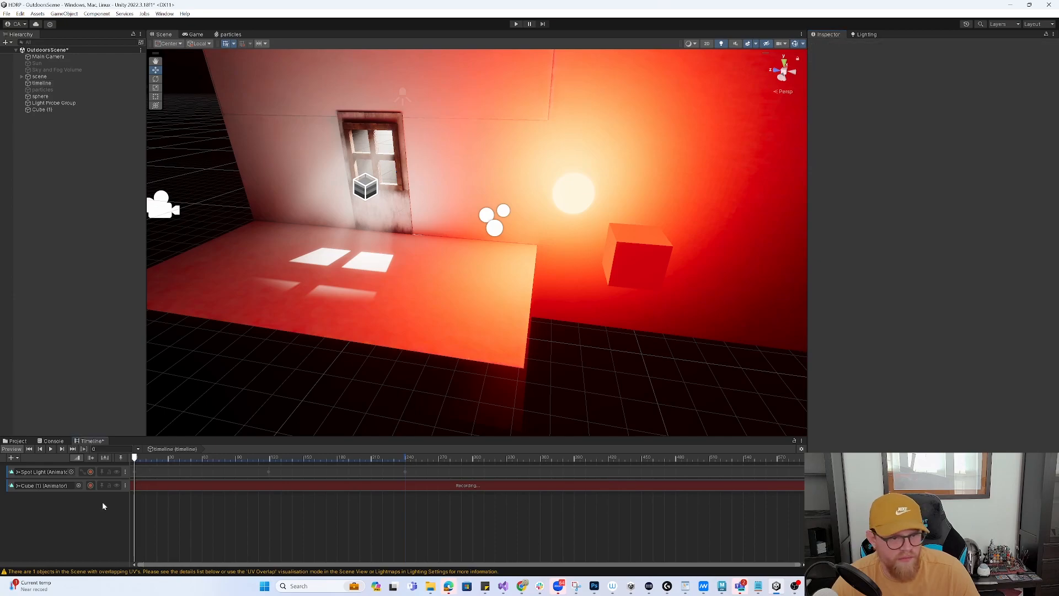
pyautogui.click(40, 110)
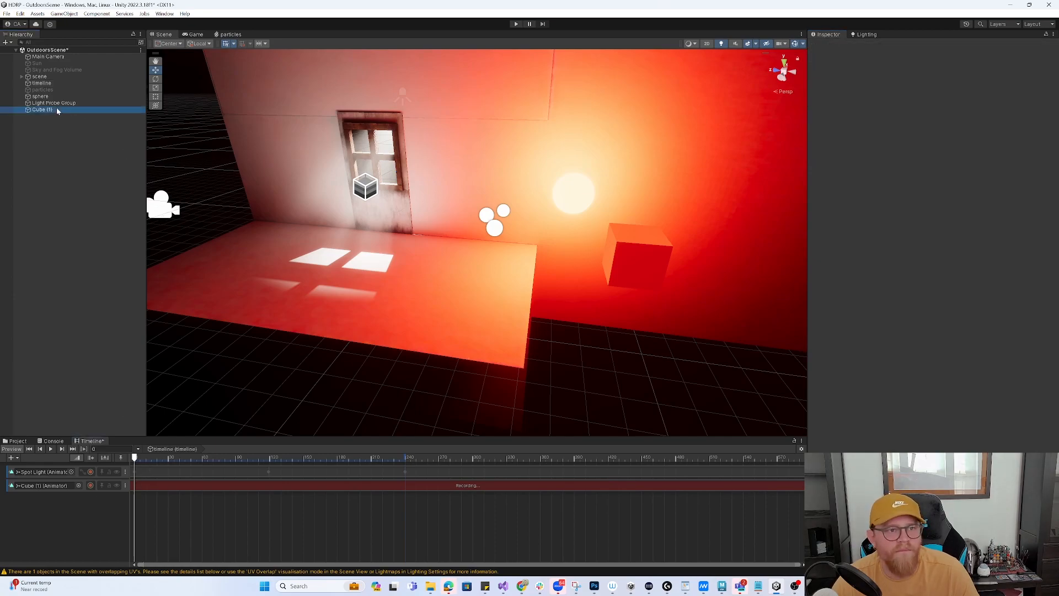
pyautogui.click(40, 109)
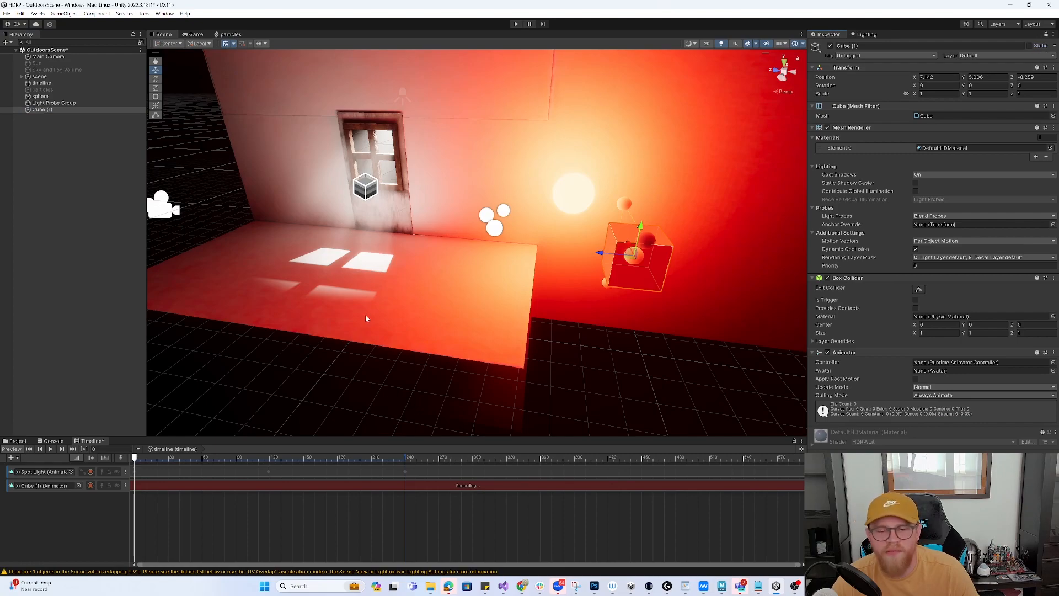
pyautogui.moveTo(900, 84)
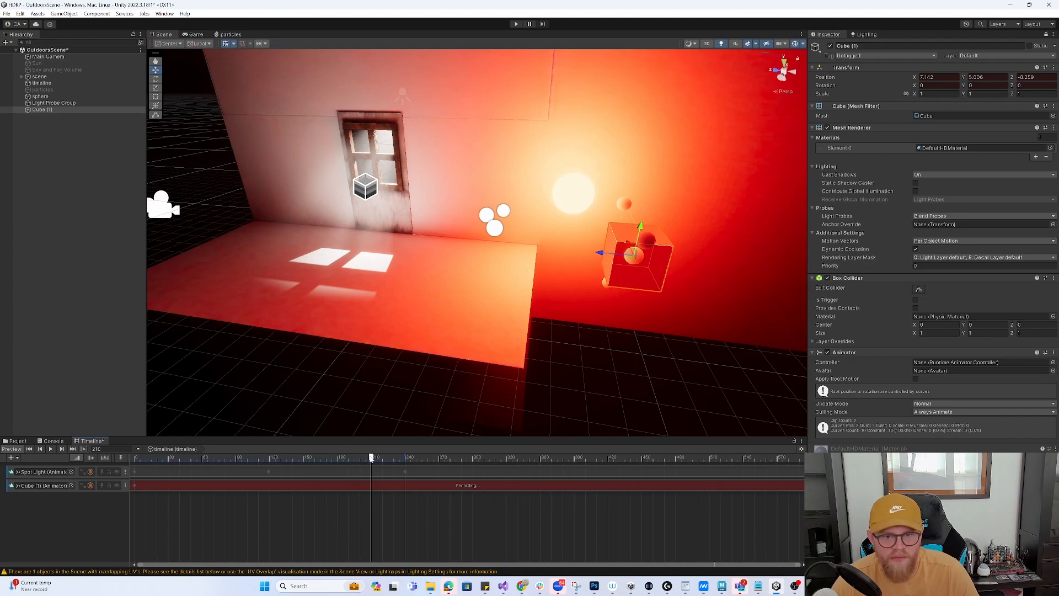
pyautogui.click(207, 456)
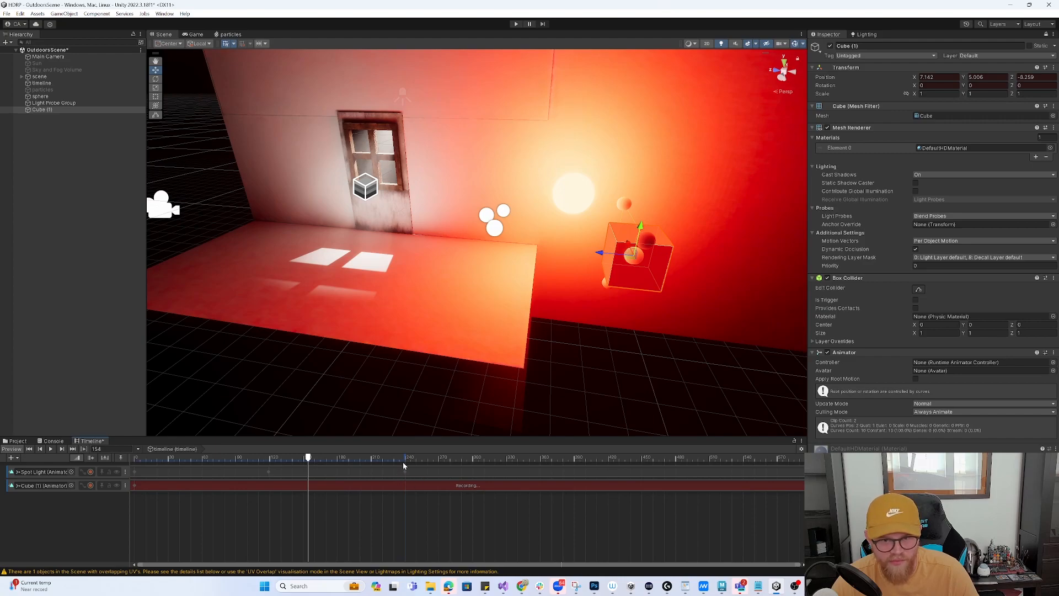
pyautogui.moveTo(424, 471)
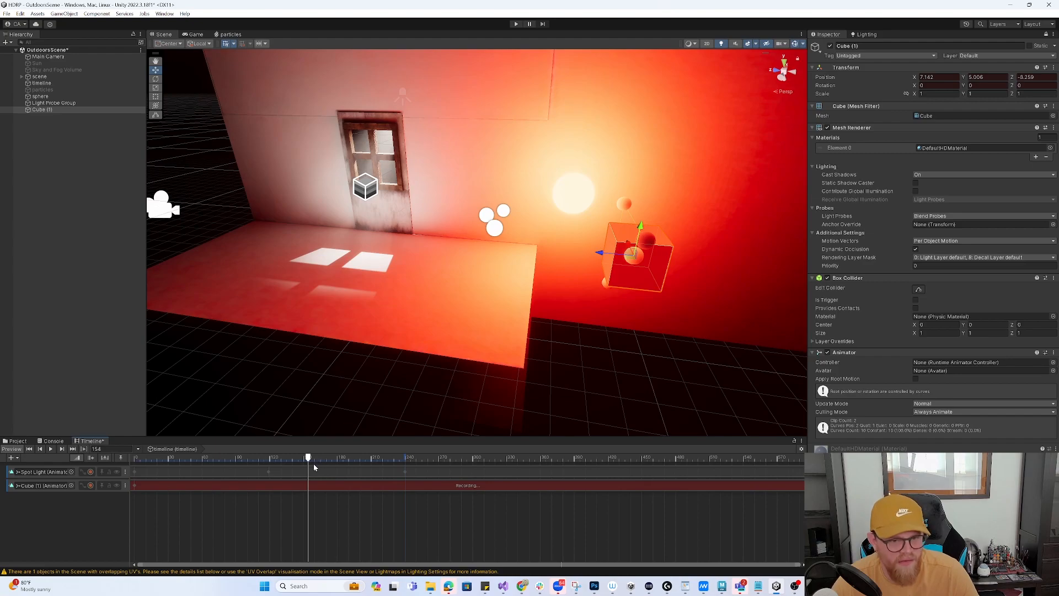
pyautogui.moveTo(307, 458); pyautogui.dragTo(239, 458)
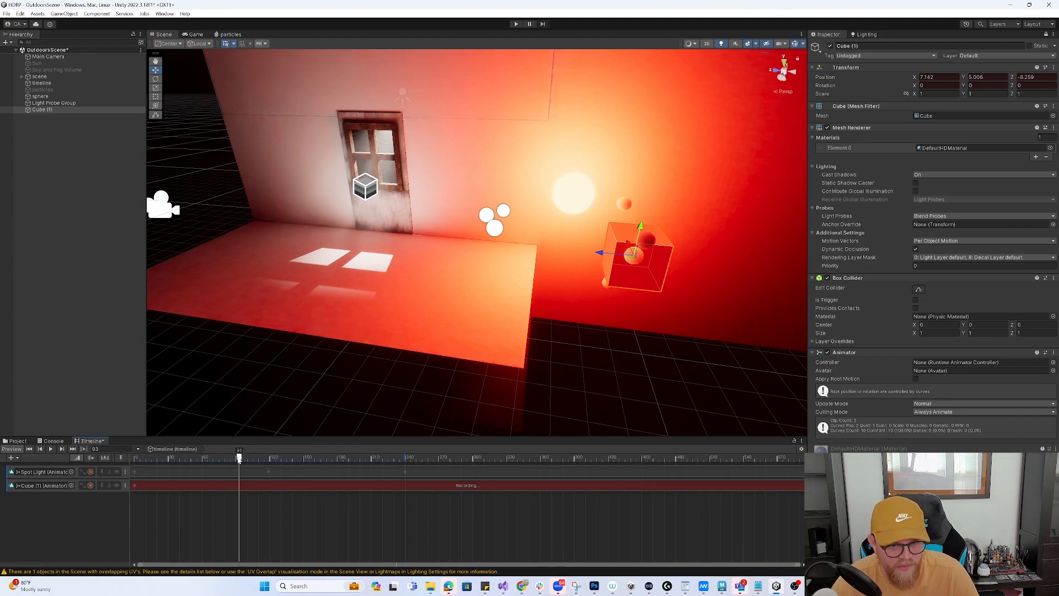
pyautogui.moveTo(238, 458); pyautogui.dragTo(286, 458)
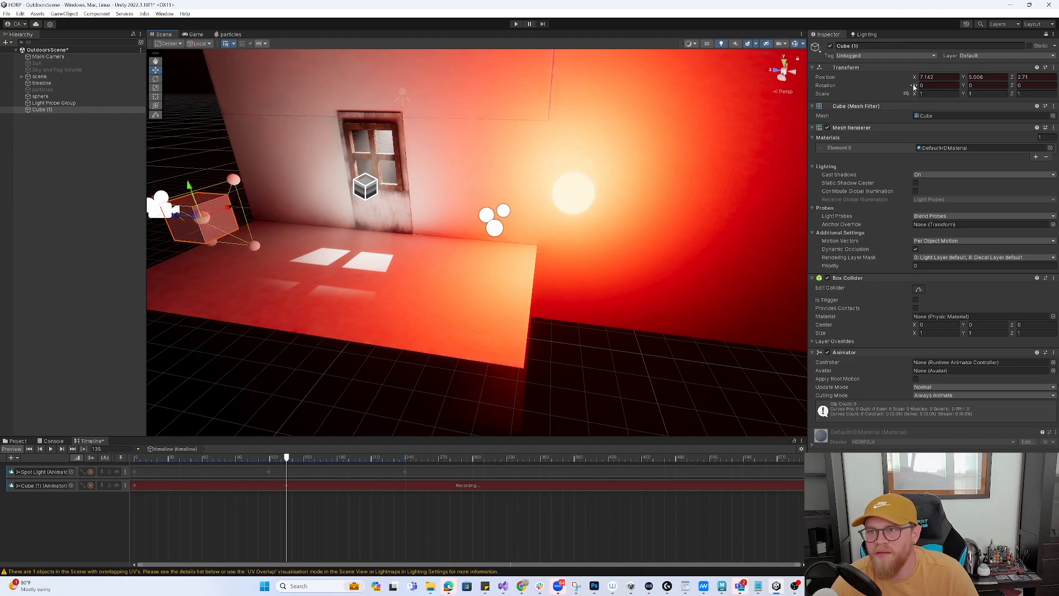
# Delete the cube's position key at this frame and return the playhead to start.
pyautogui.rightClick(927, 78)
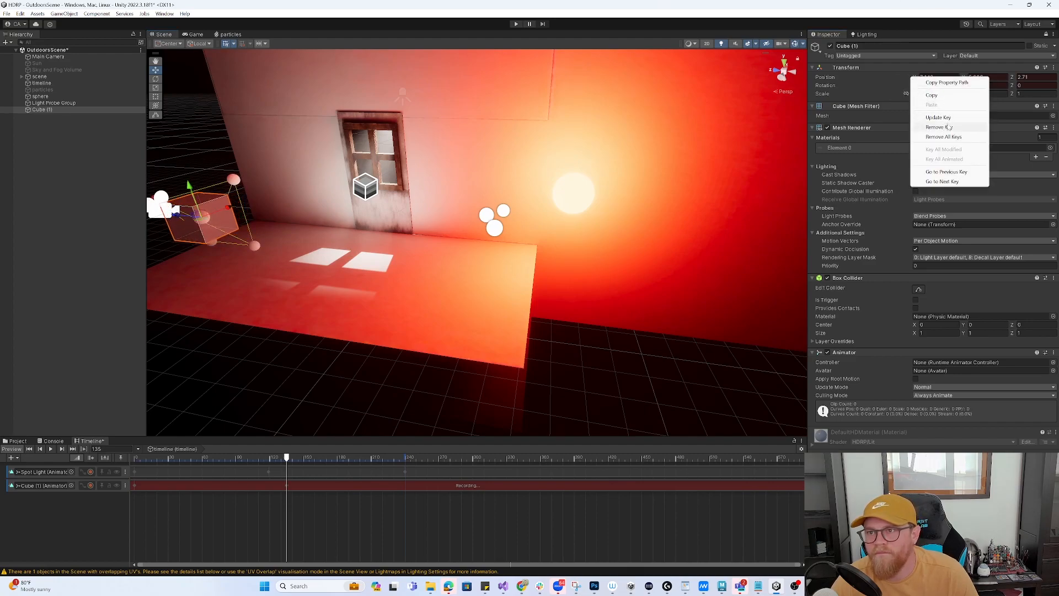
pyautogui.click(937, 117)
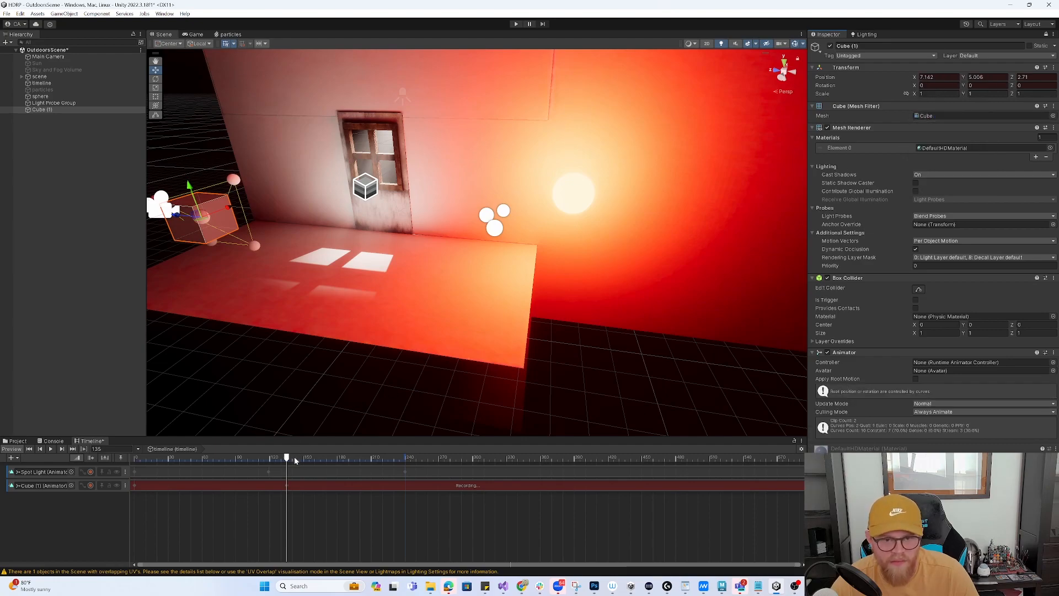
pyautogui.moveTo(285, 458); pyautogui.dragTo(414, 458)
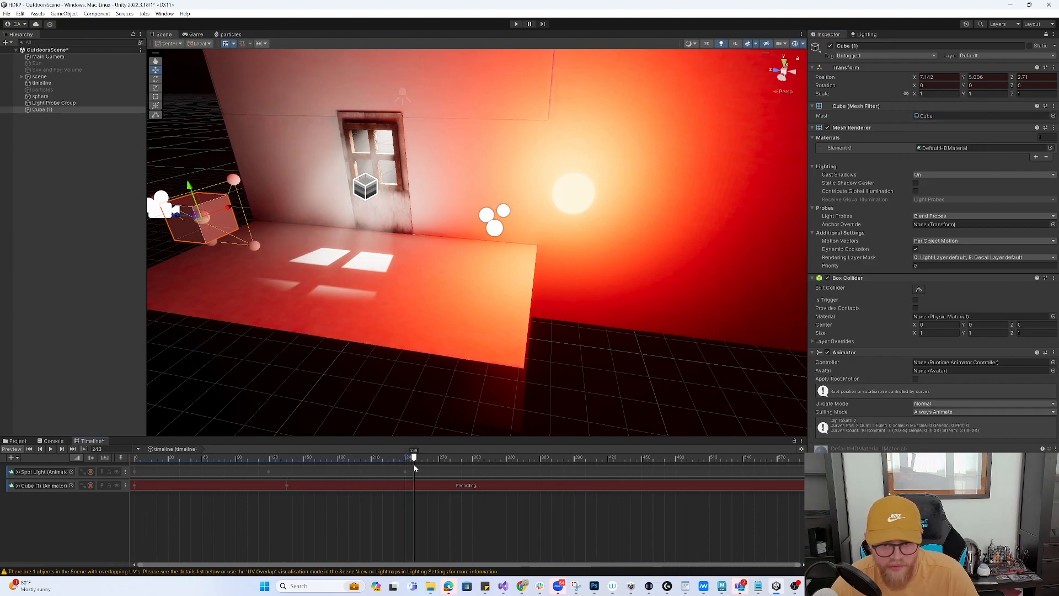
pyautogui.moveTo(414, 458); pyautogui.dragTo(472, 458)
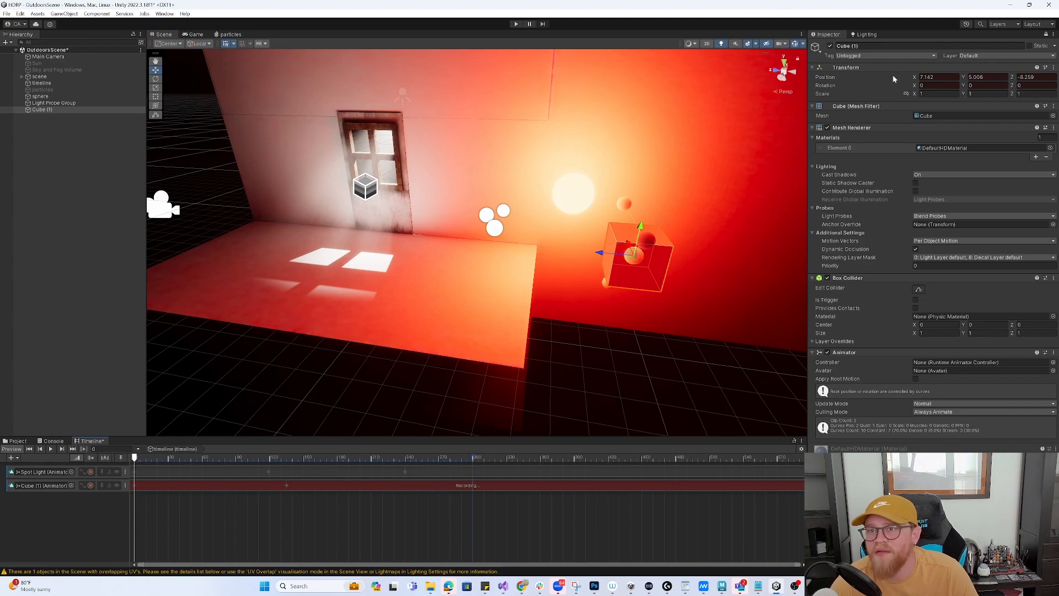
# Copy Cube (1)'s starting Transform position to paste as the return key.
pyautogui.rightClick(845, 67)
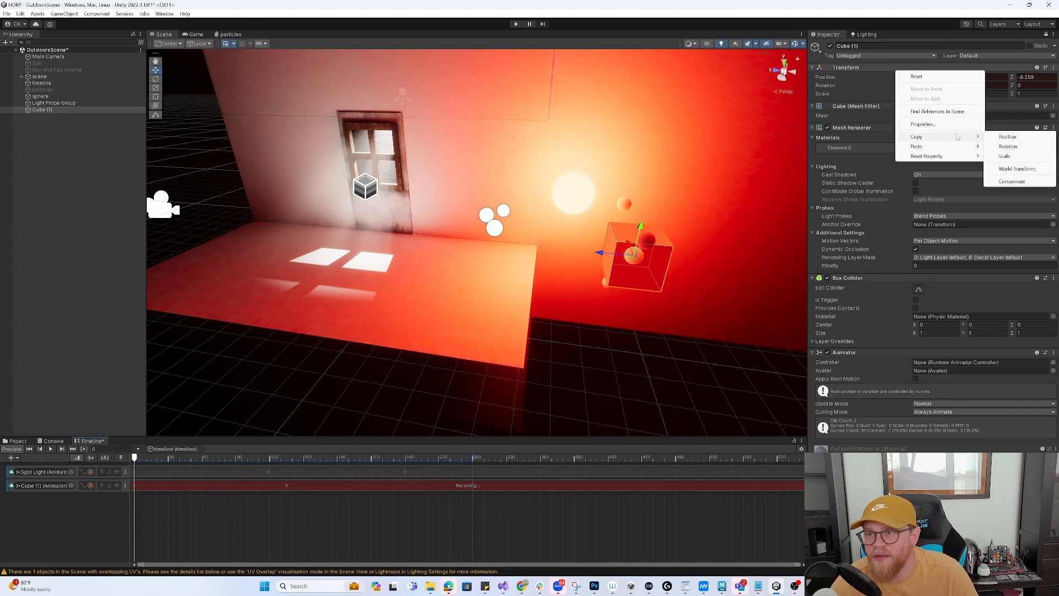
pyautogui.click(1007, 136)
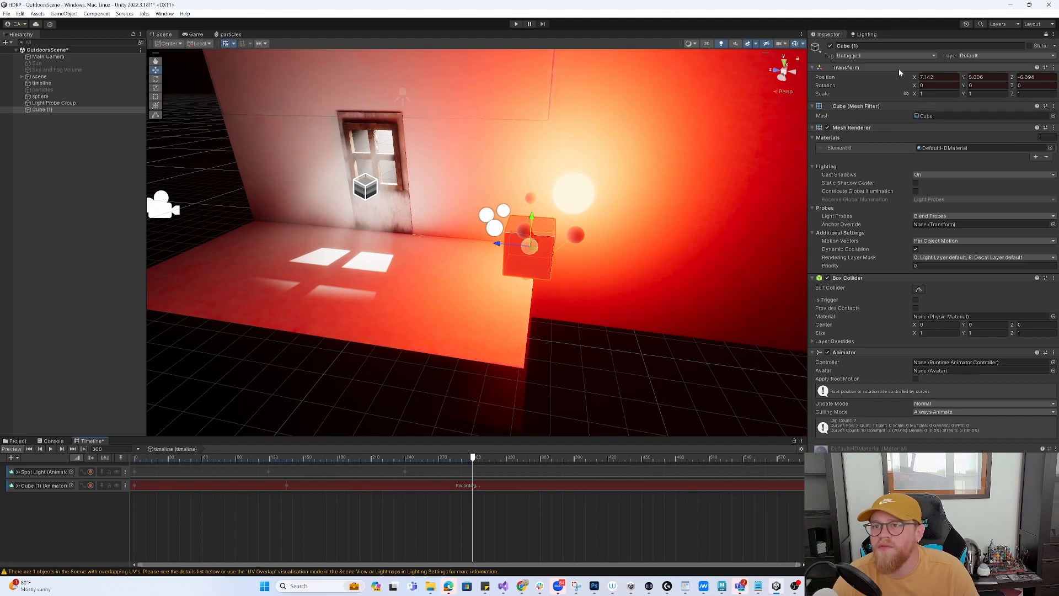
pyautogui.rightClick(845, 67)
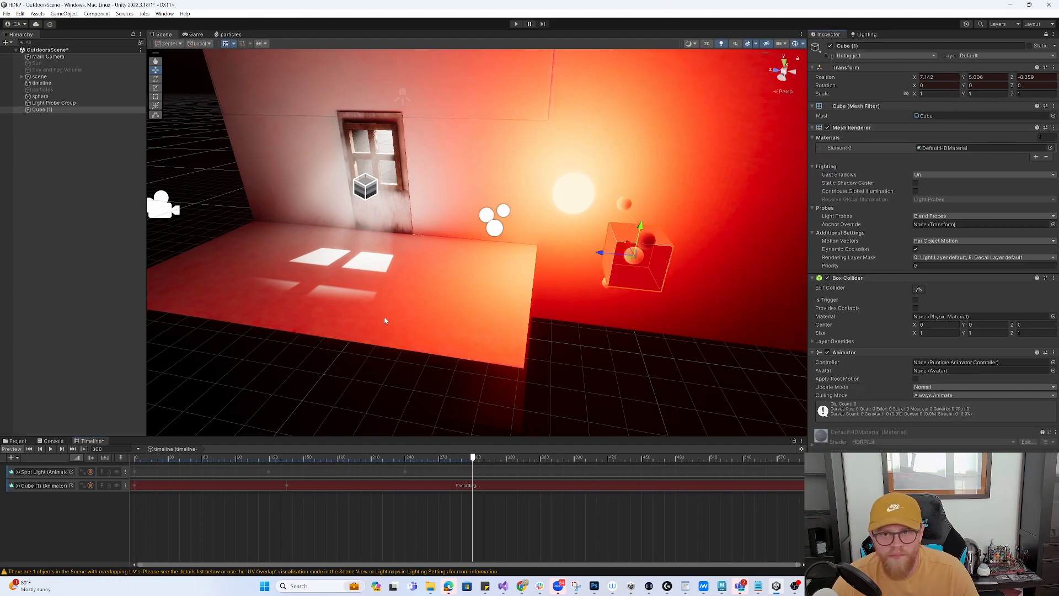
# Scrub the playhead back and forth to preview Cube (1) sliding across the room.
pyautogui.moveTo(471, 457); pyautogui.dragTo(204, 457)
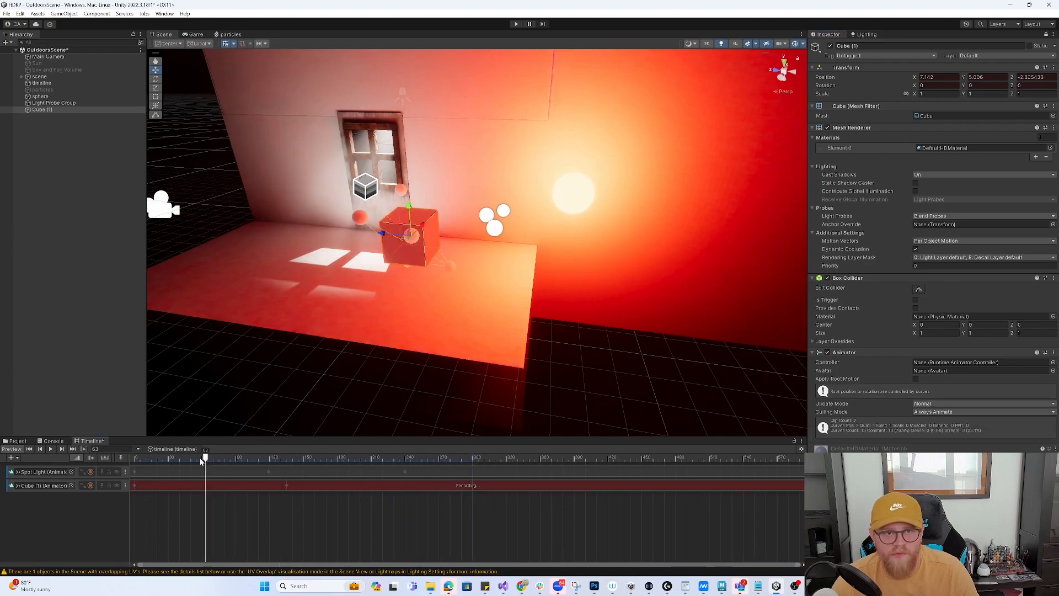
pyautogui.moveTo(205, 458); pyautogui.dragTo(471, 457)
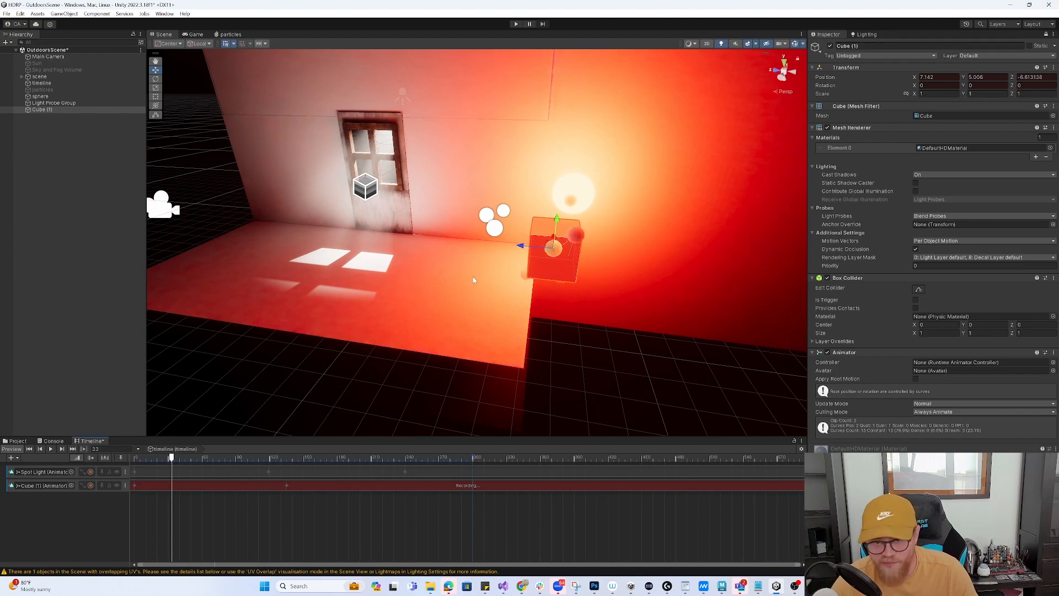
pyautogui.moveTo(523, 310)
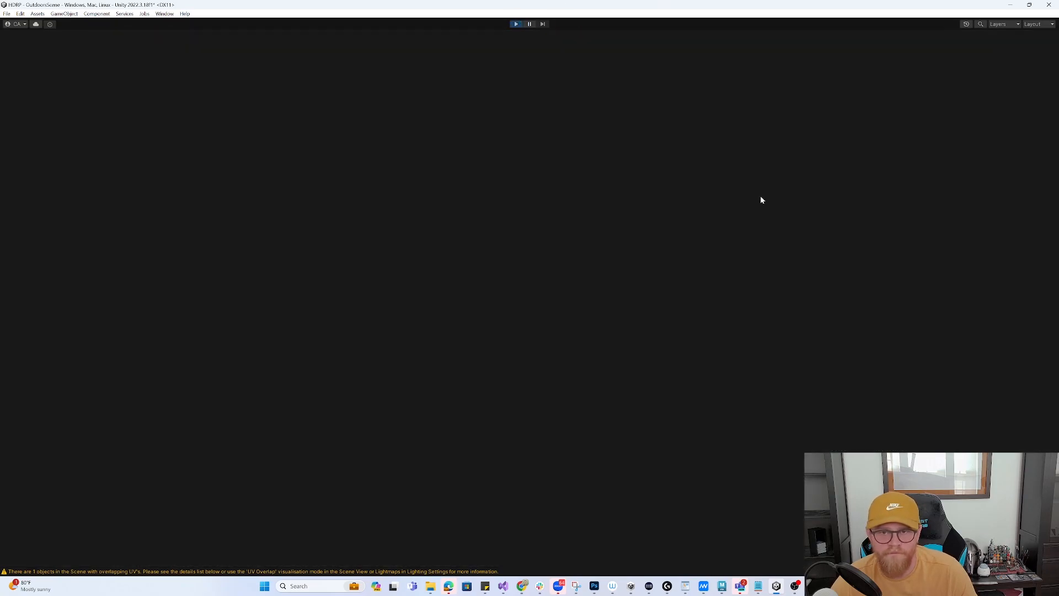
# Play the scene, switch views, and orbit the Scene view around the red-lit room.
pyautogui.click(516, 24)
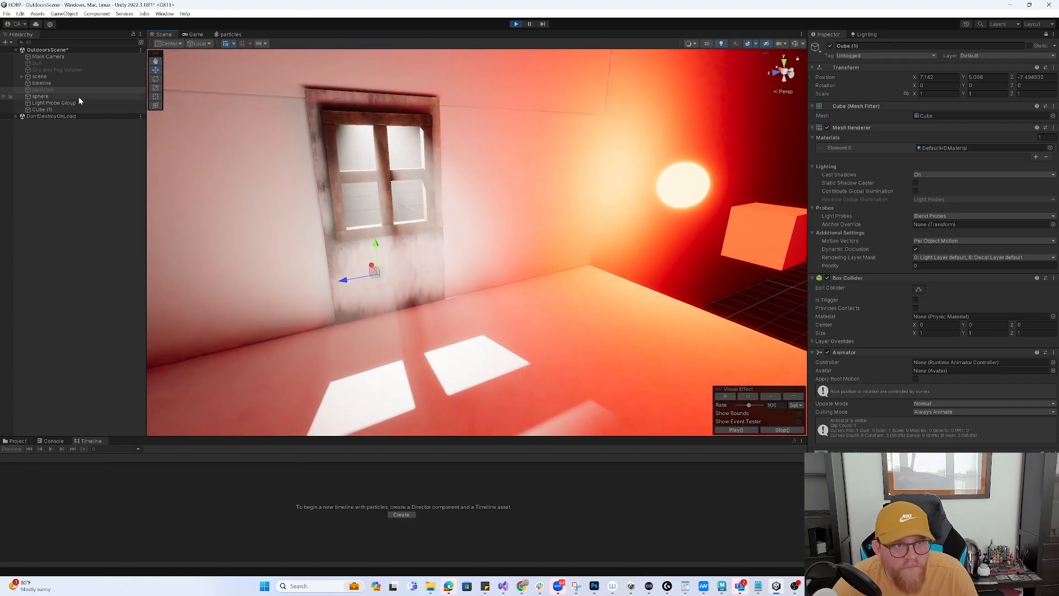
pyautogui.click(515, 23)
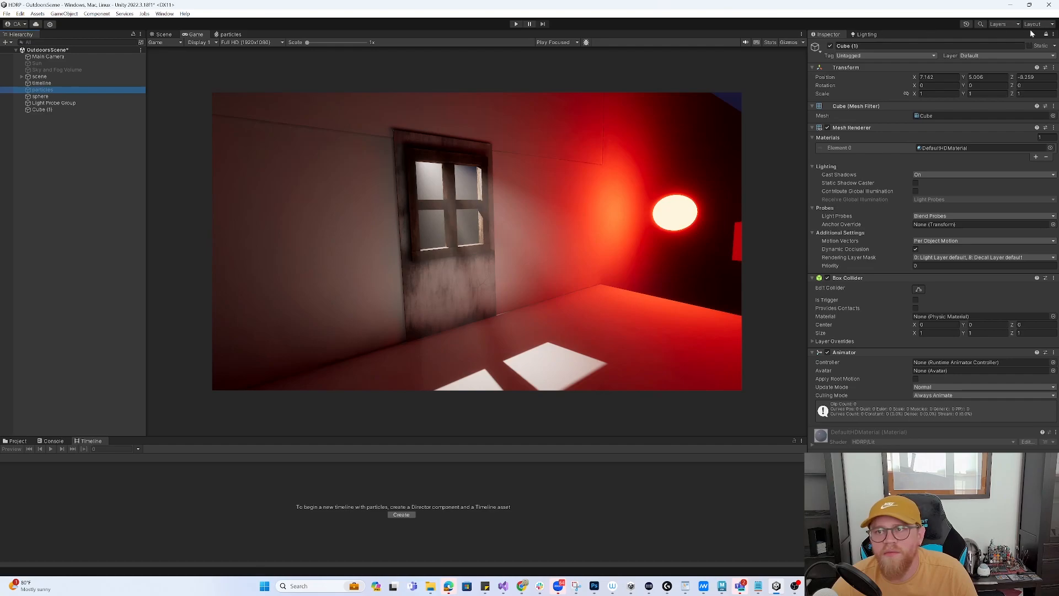
pyautogui.click(40, 89)
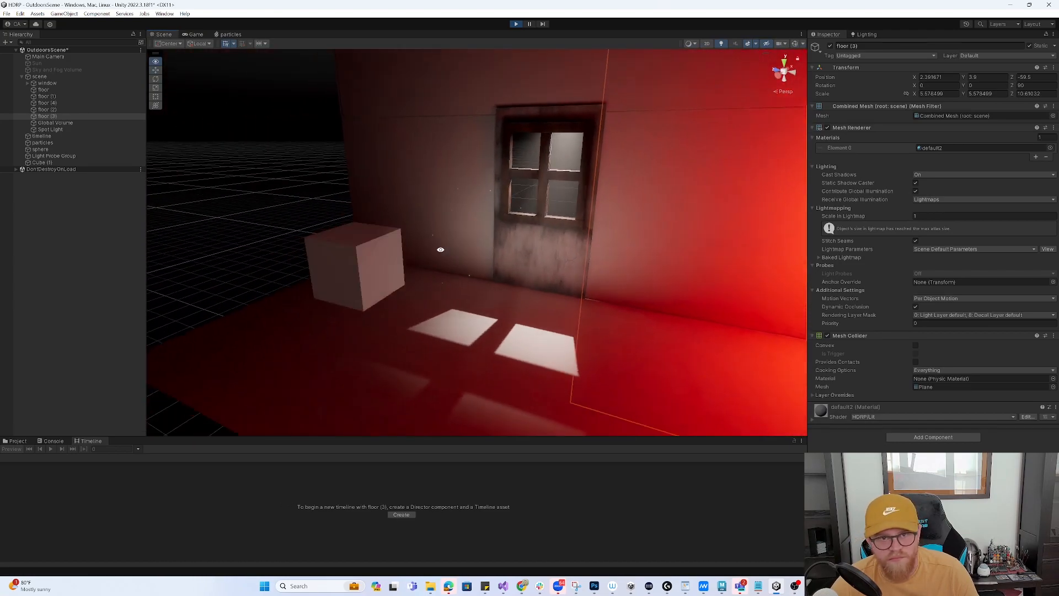
pyautogui.moveTo(439, 250); pyautogui.dragTo(582, 302)
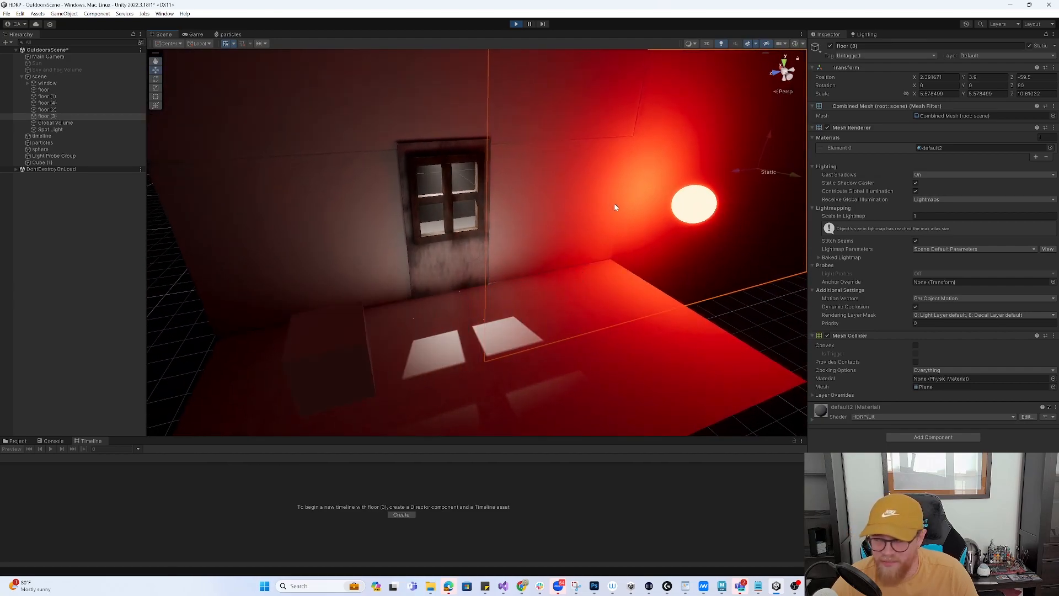
pyautogui.click(516, 23)
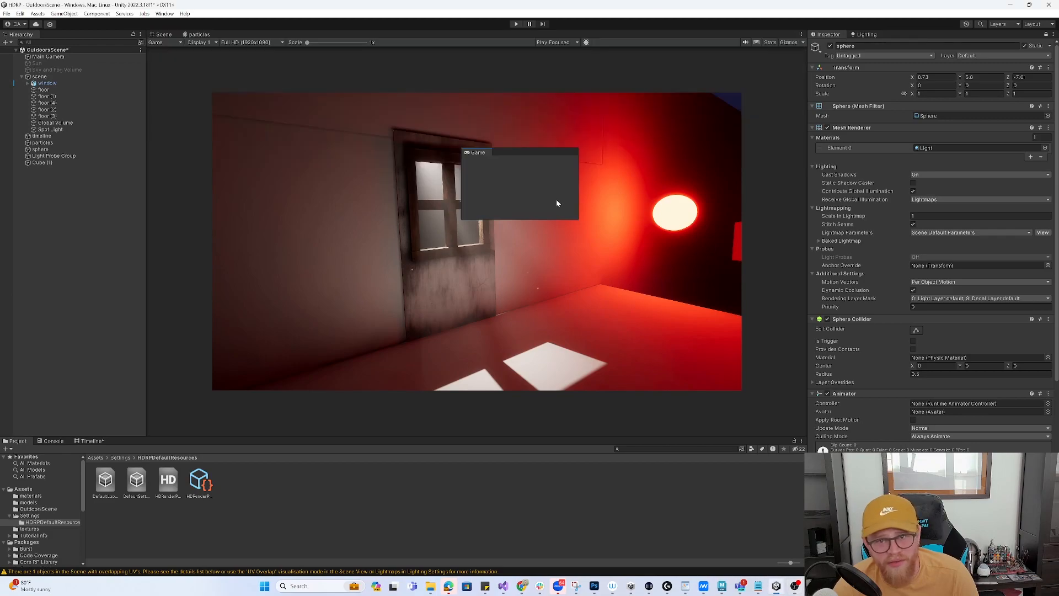
# Dock the Game view beside the Scene view and restore it to full size.
pyautogui.click(159, 34)
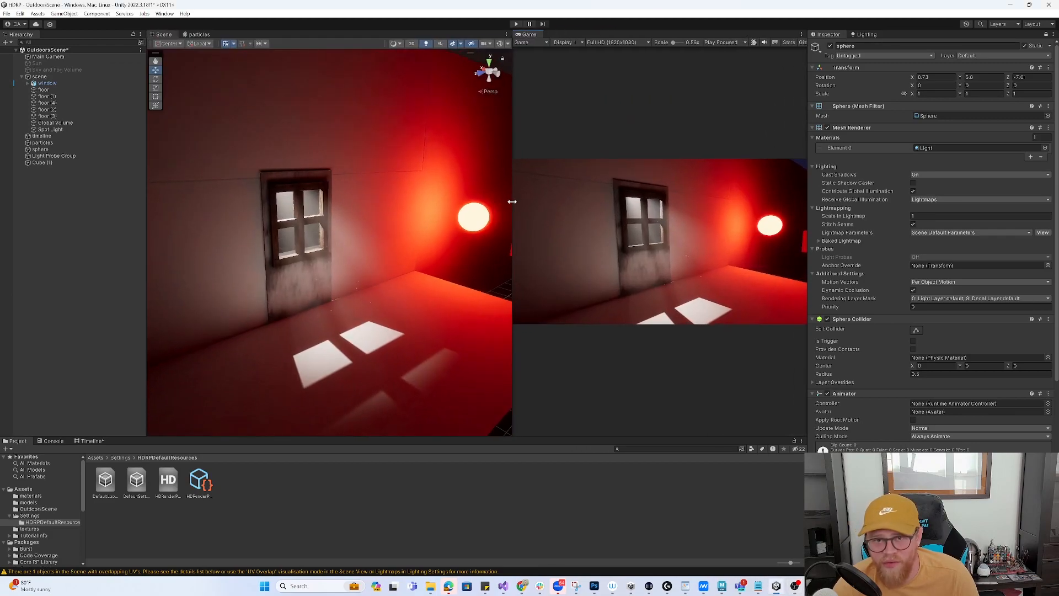
pyautogui.click(44, 57)
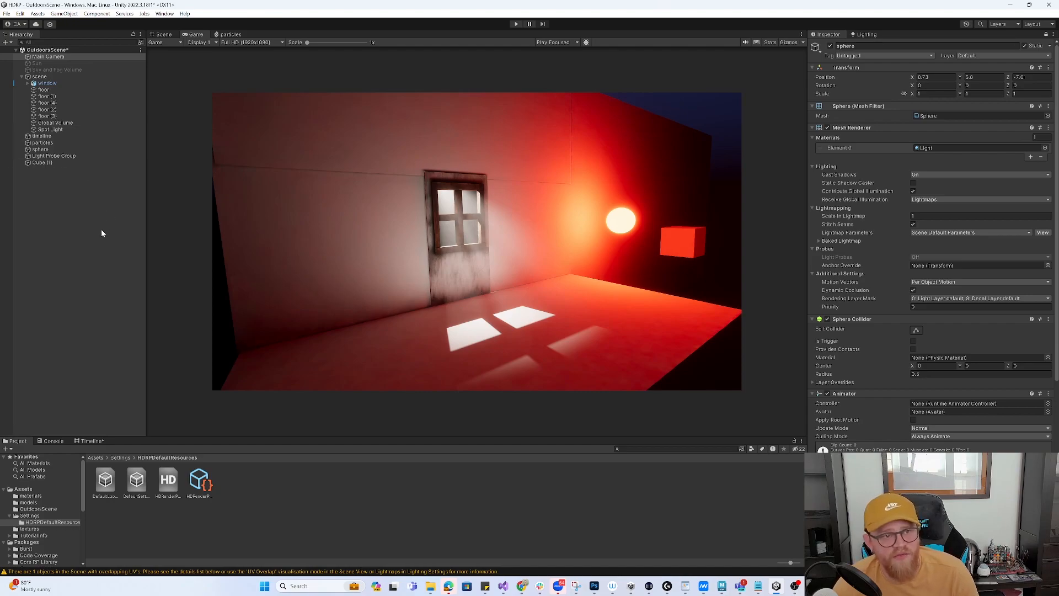
pyautogui.moveTo(106, 224)
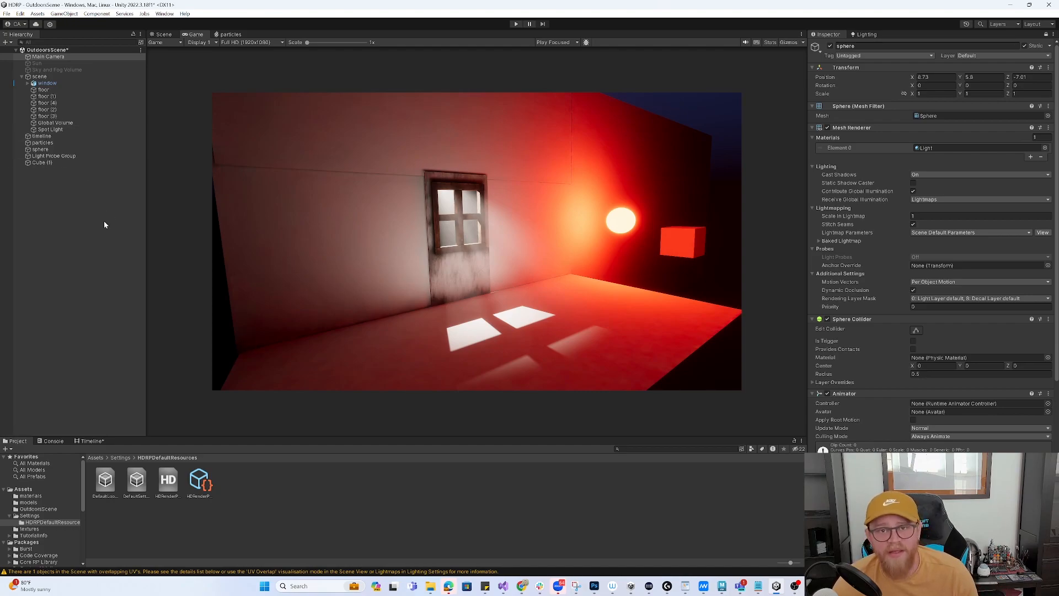